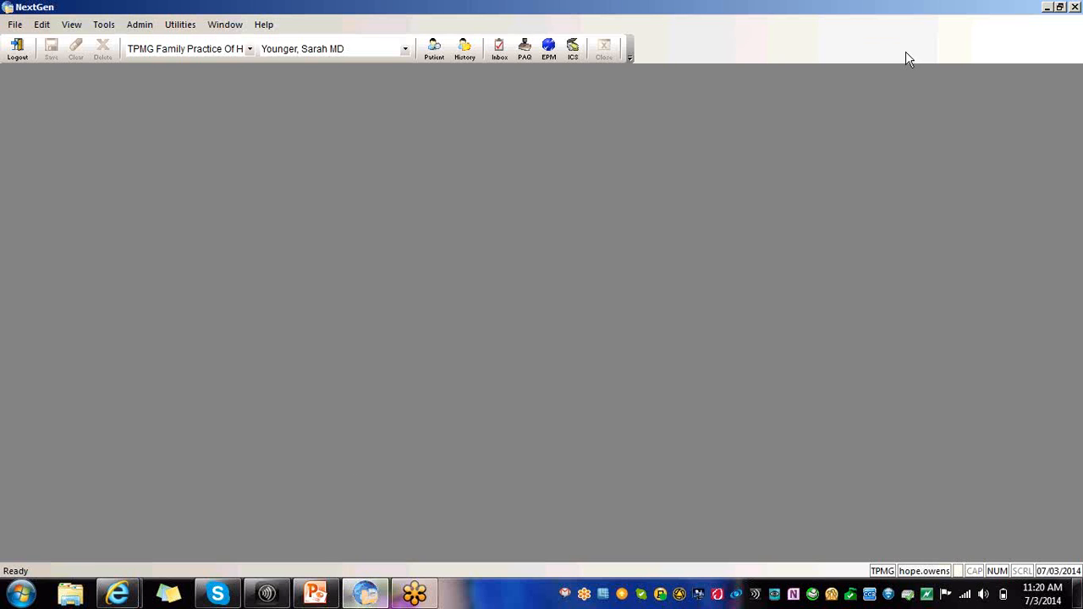
Look up the patient with last name 'Tp' and first name 'Manol', and open their chart
{"action": "left_click", "coordinate": [464, 49]}
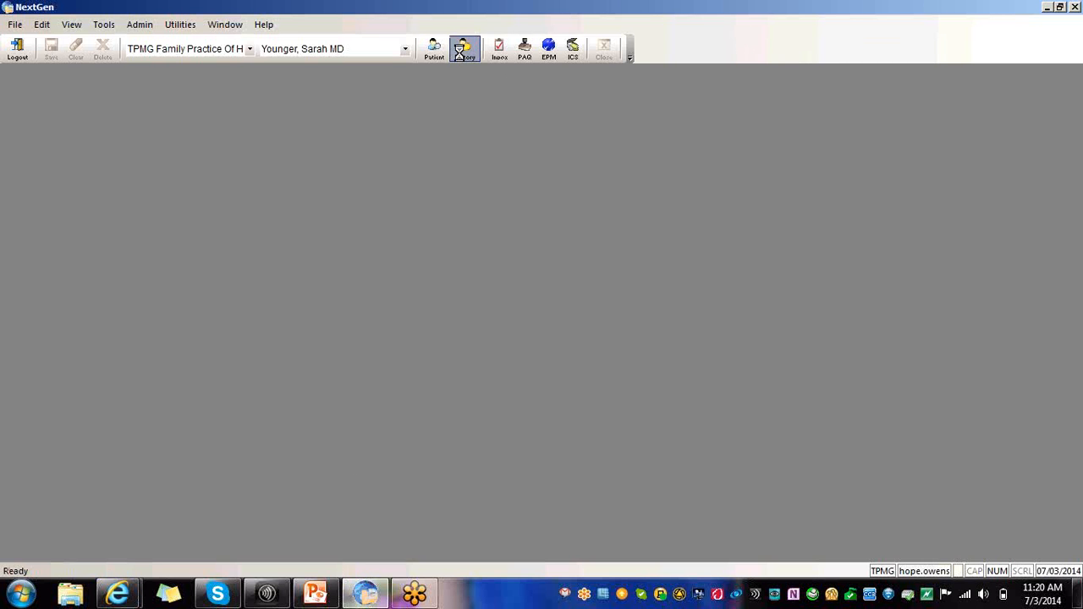
{"action": "left_click", "coordinate": [433, 48]}
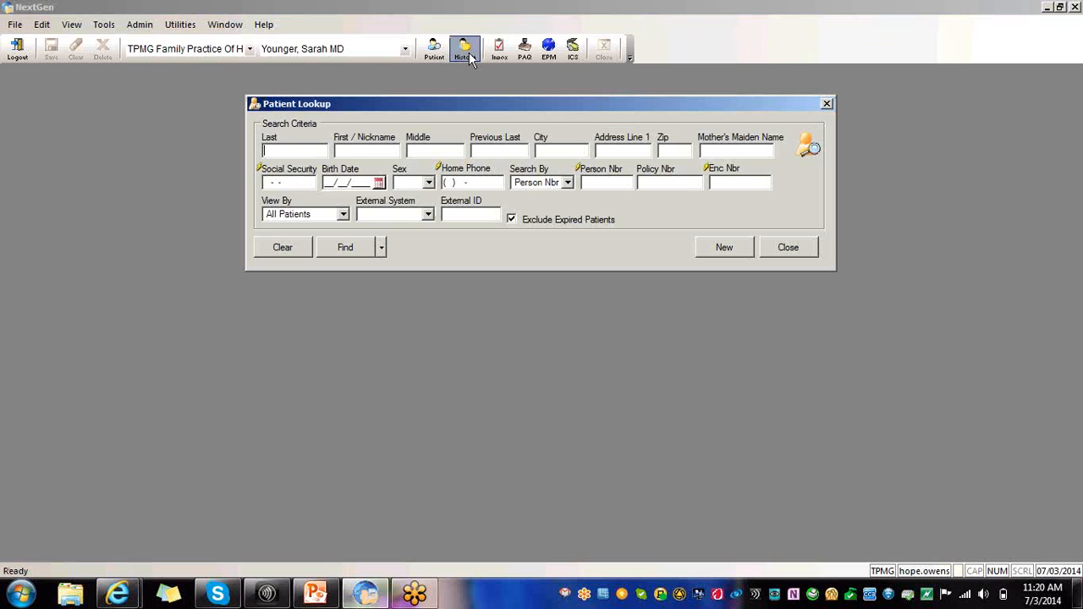
{"action": "type", "text": "Tpmg"}
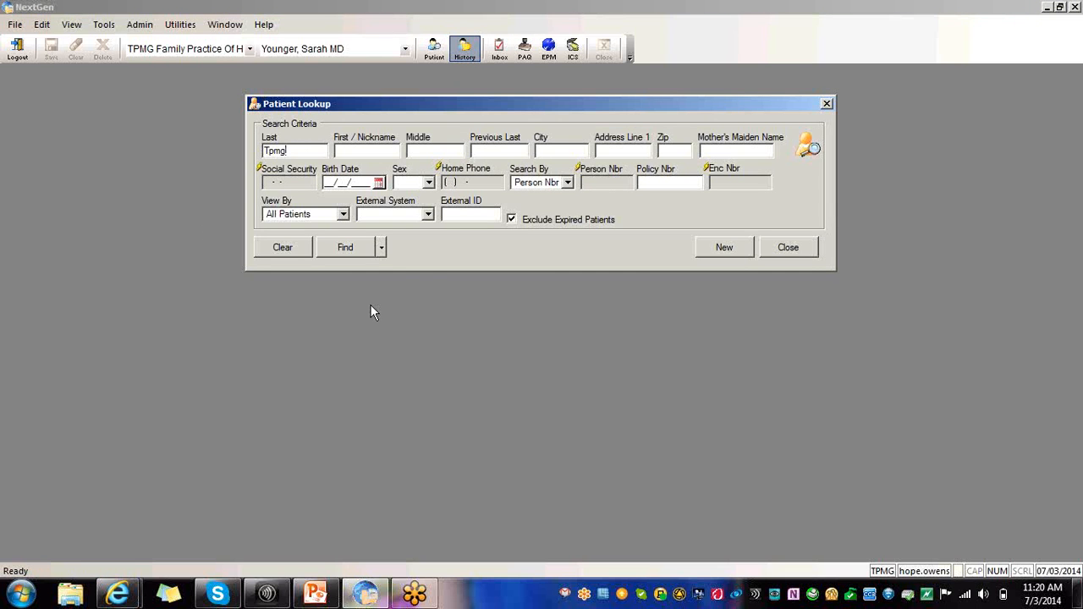
{"action": "left_click", "coordinate": [381, 247]}
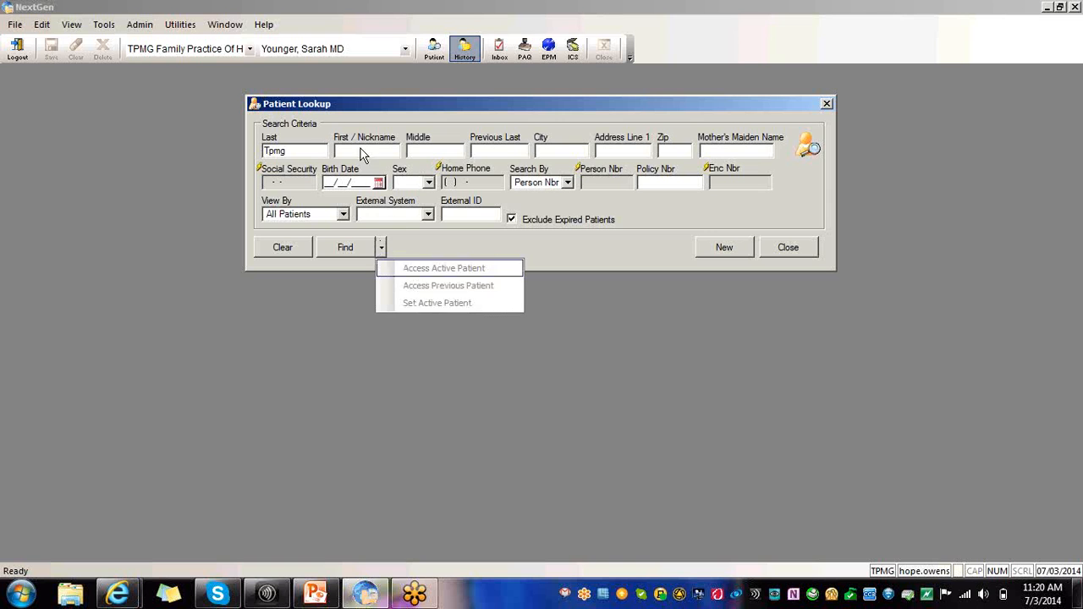
{"action": "type", "text": "Manol"}
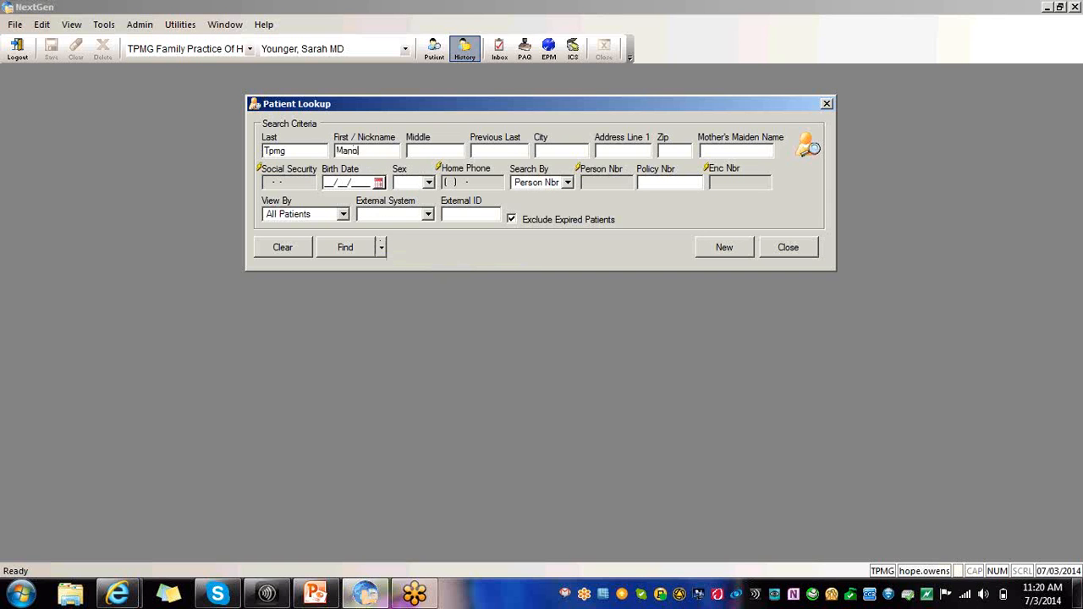
{"action": "left_click", "coordinate": [344, 246]}
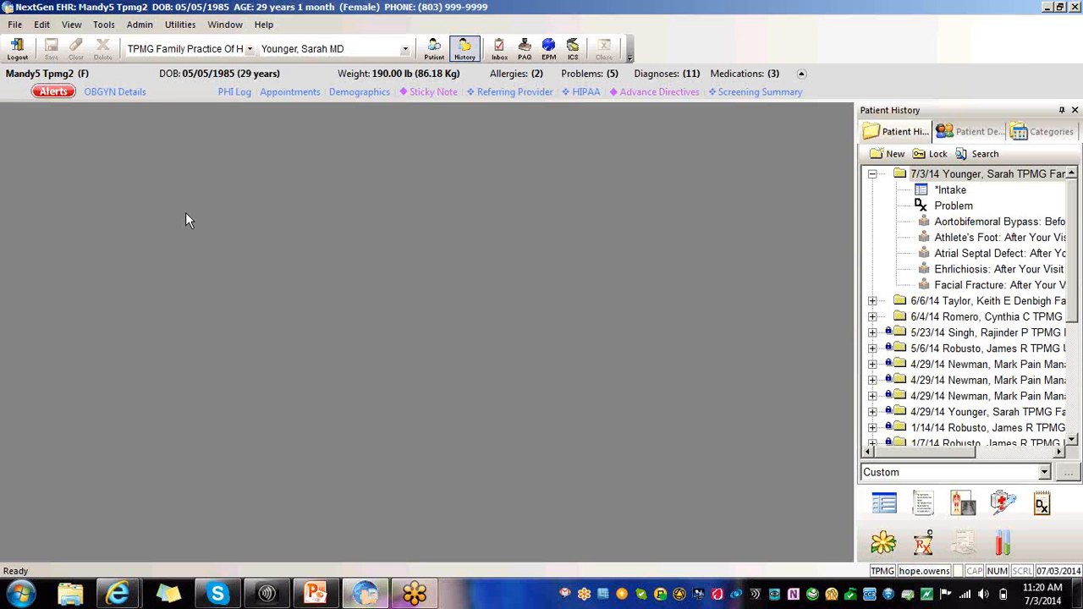
{"action": "mouse_move", "coordinate": [979, 198]}
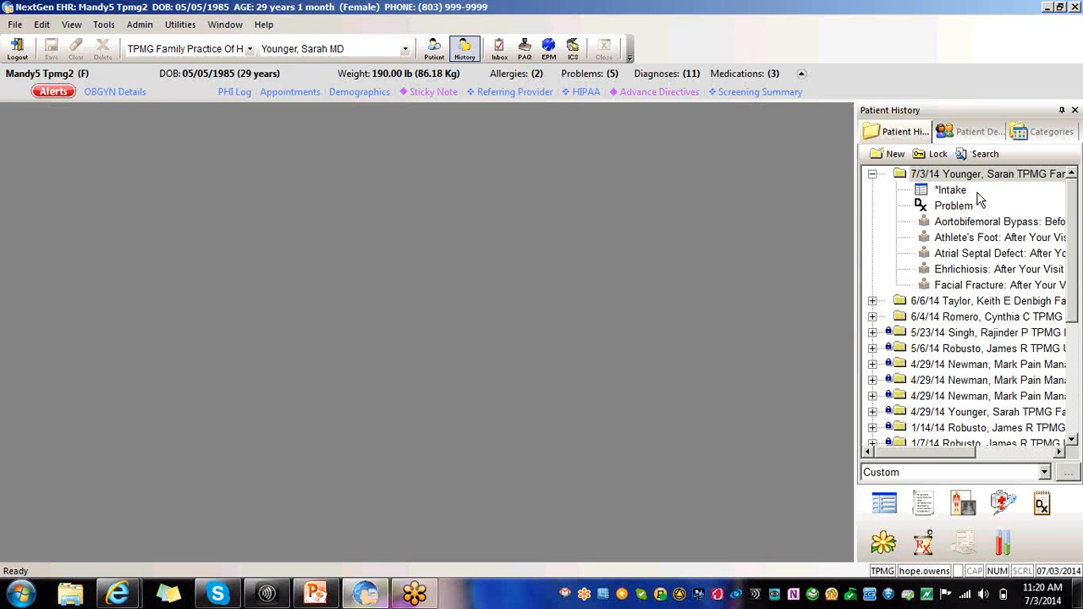
{"action": "mouse_move", "coordinate": [960, 207]}
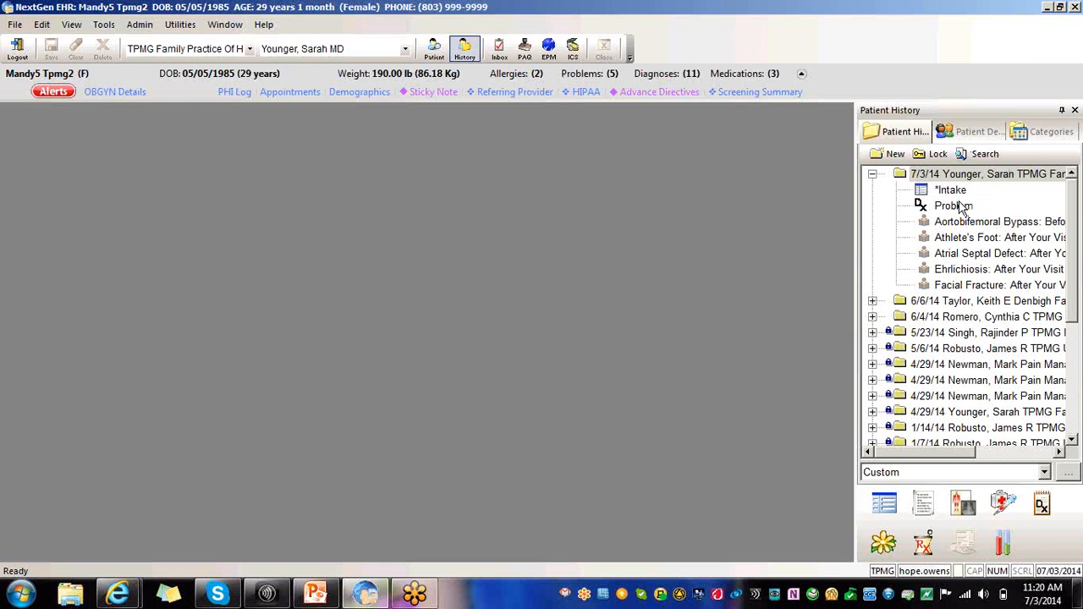
Open the 07/03/2014 Intake encounter and toggle New patient back to Established patient
{"action": "left_click", "coordinate": [951, 189]}
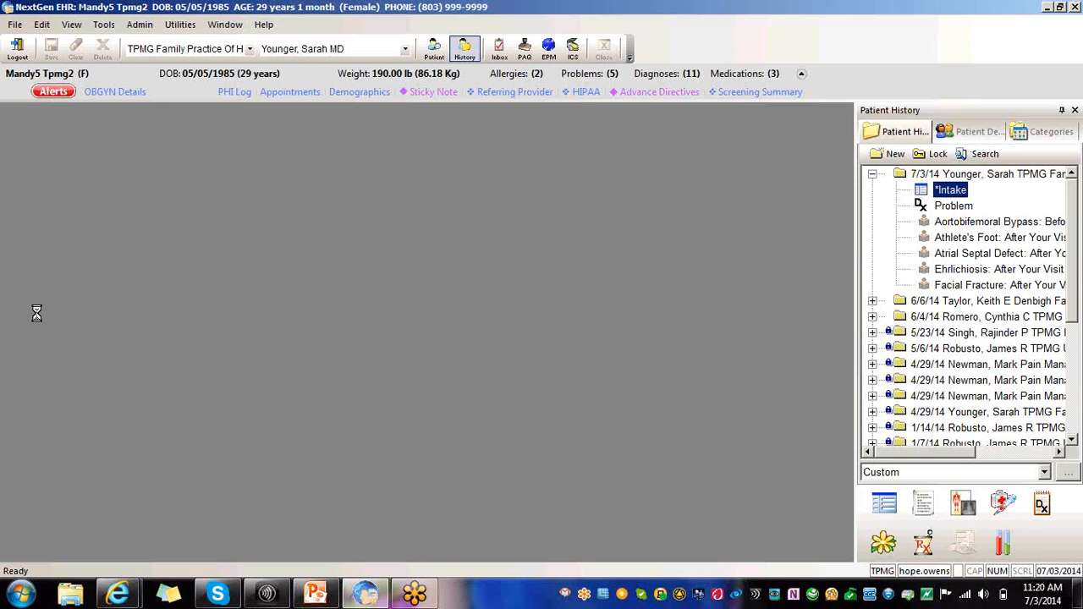
{"action": "double_click", "coordinate": [951, 190]}
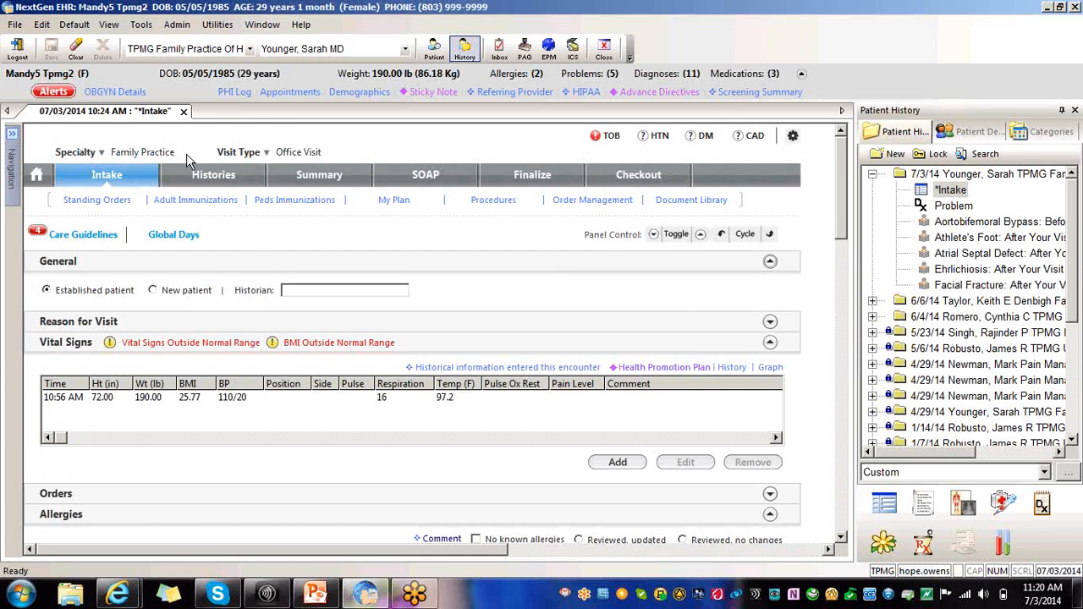
{"action": "mouse_move", "coordinate": [357, 165]}
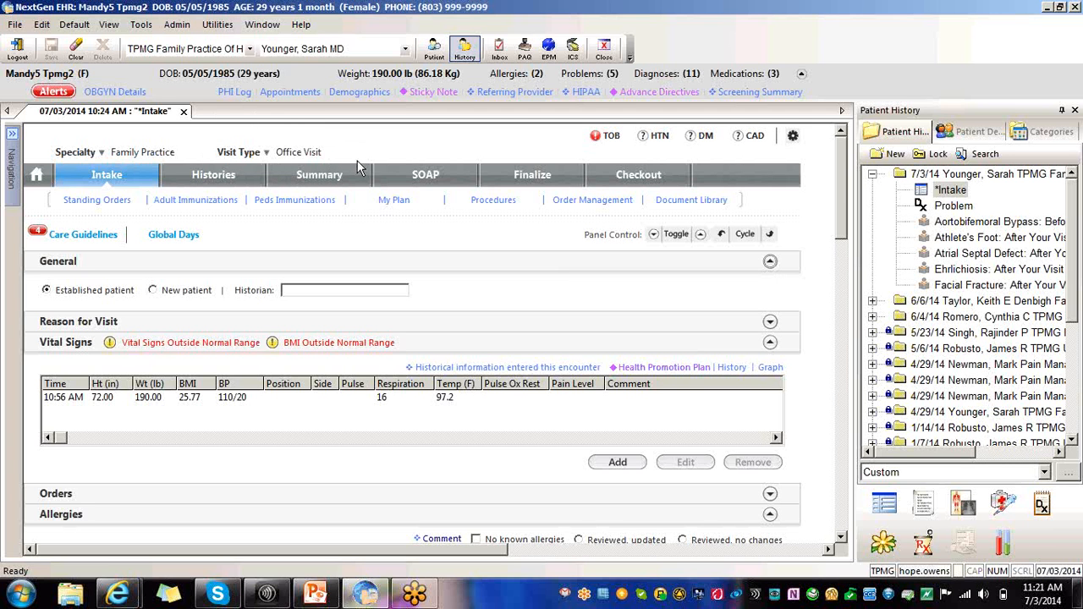
{"action": "mouse_move", "coordinate": [359, 161]}
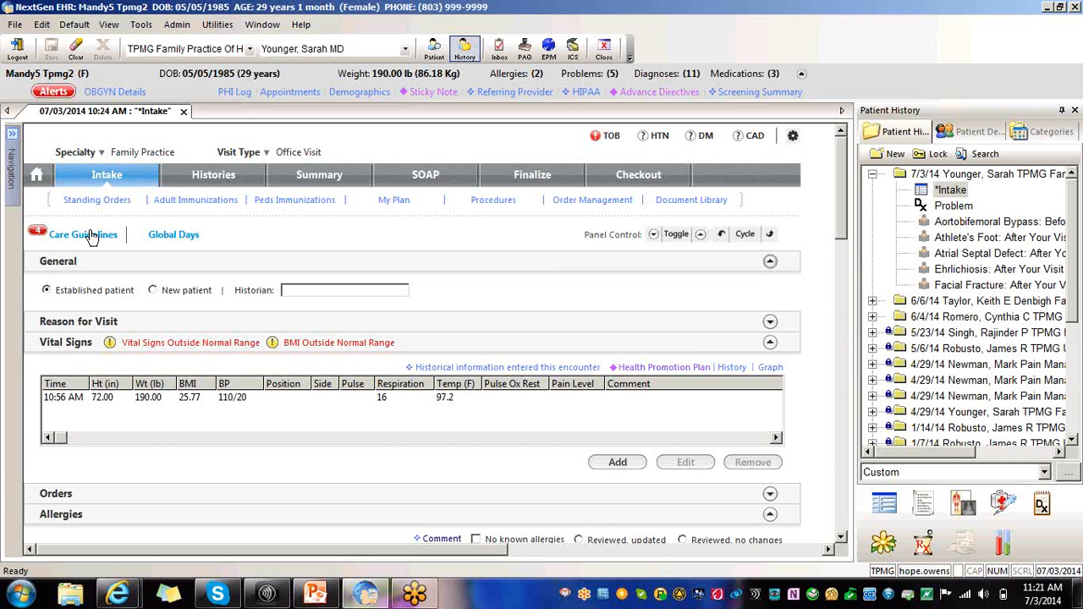
{"action": "mouse_move", "coordinate": [141, 271]}
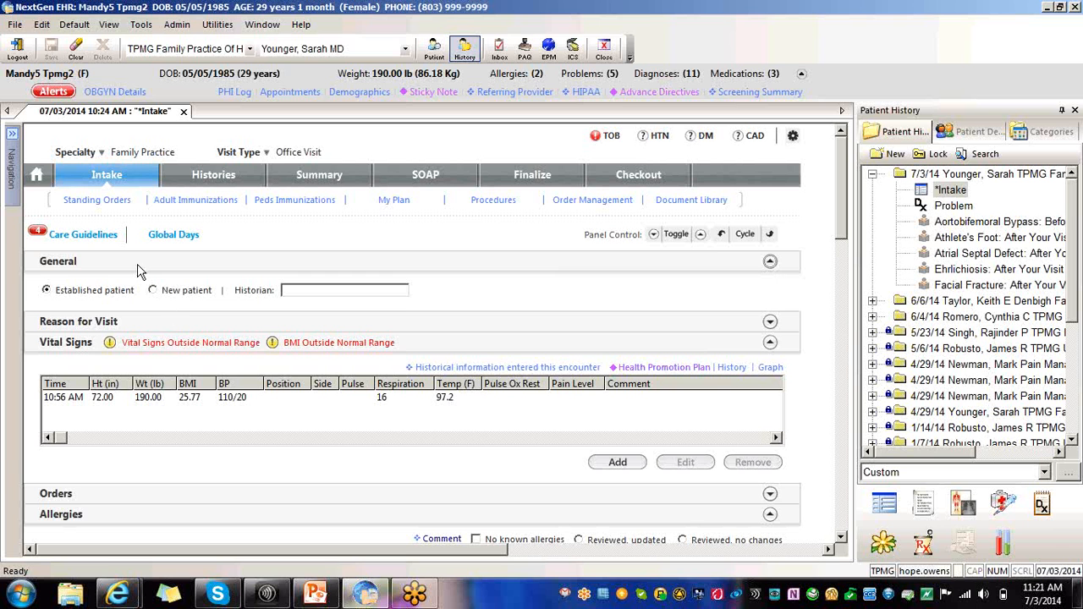
{"action": "mouse_move", "coordinate": [408, 288]}
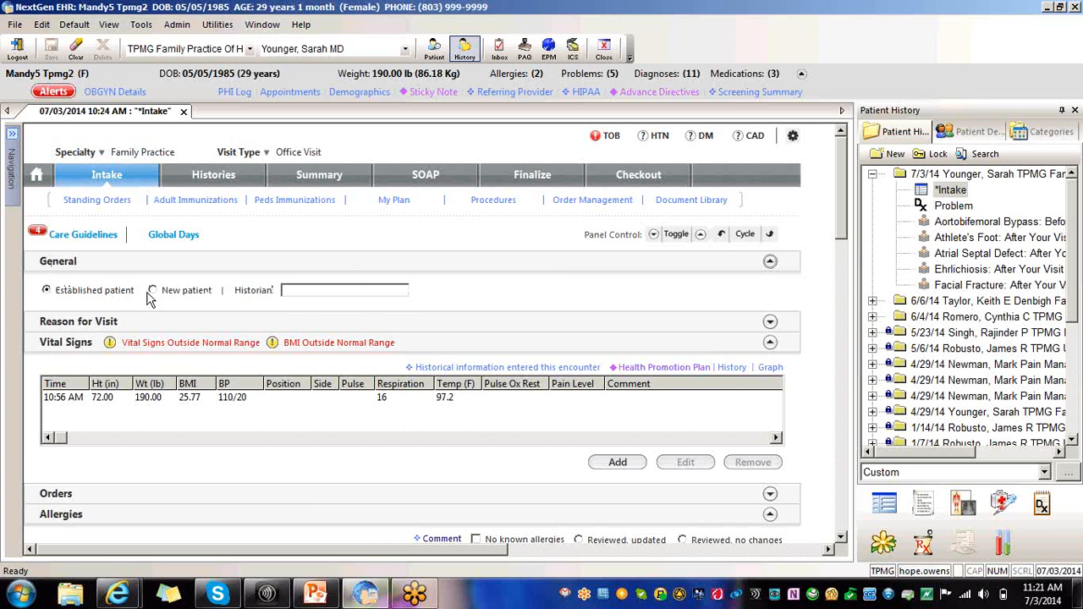
{"action": "left_click", "coordinate": [153, 290]}
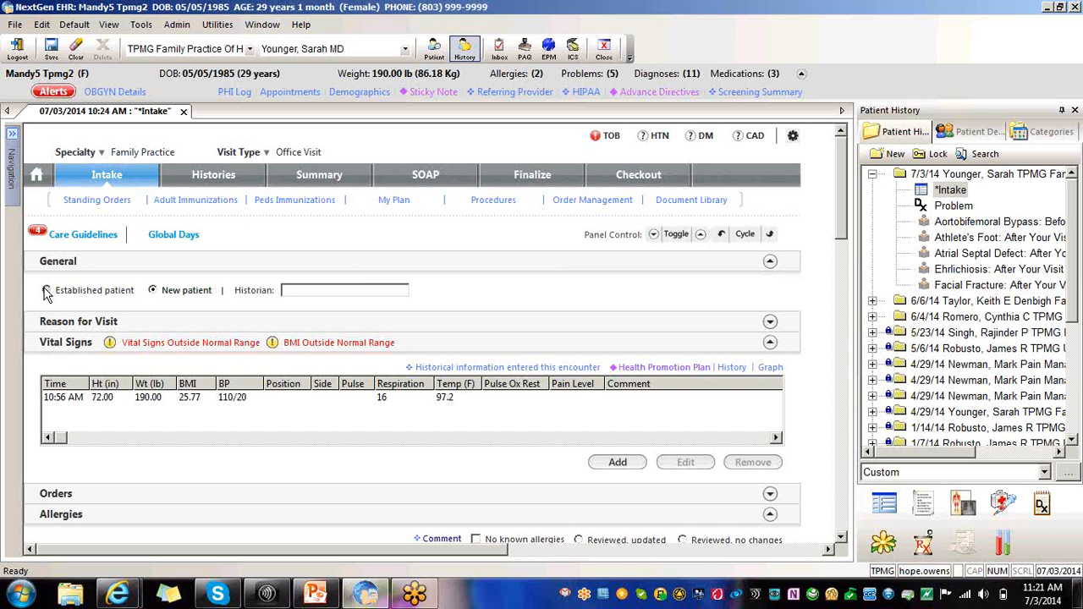
{"action": "left_click", "coordinate": [46, 290]}
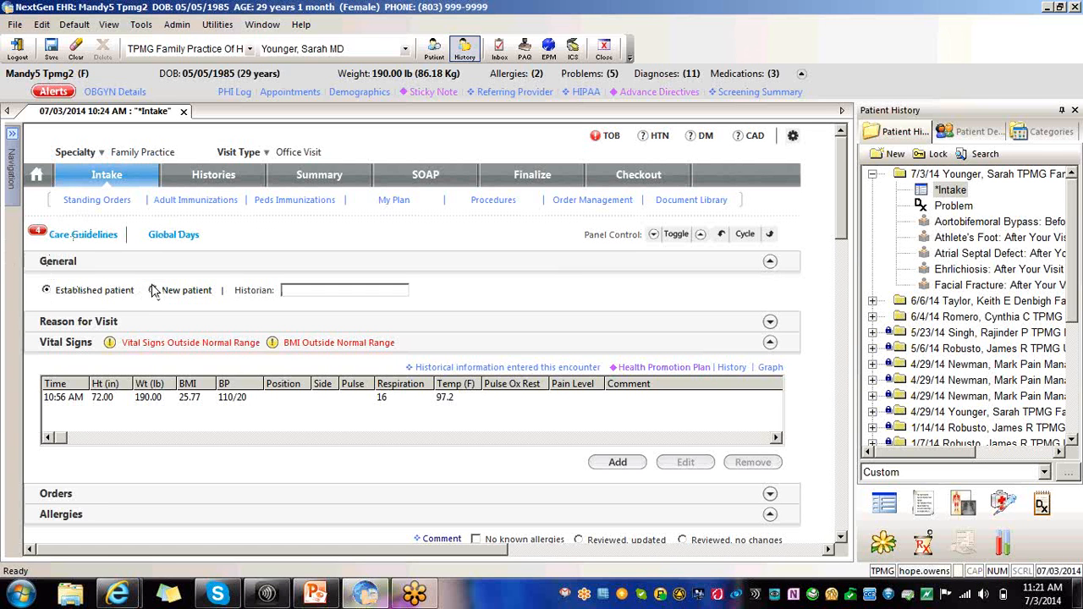
{"action": "mouse_move", "coordinate": [169, 271]}
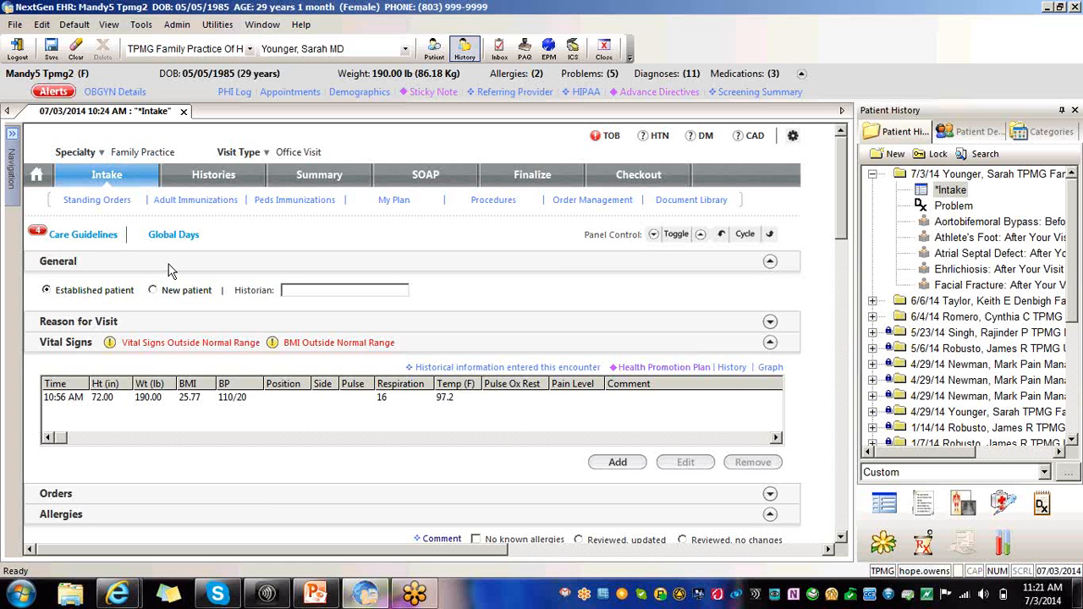
{"action": "mouse_move", "coordinate": [680, 278]}
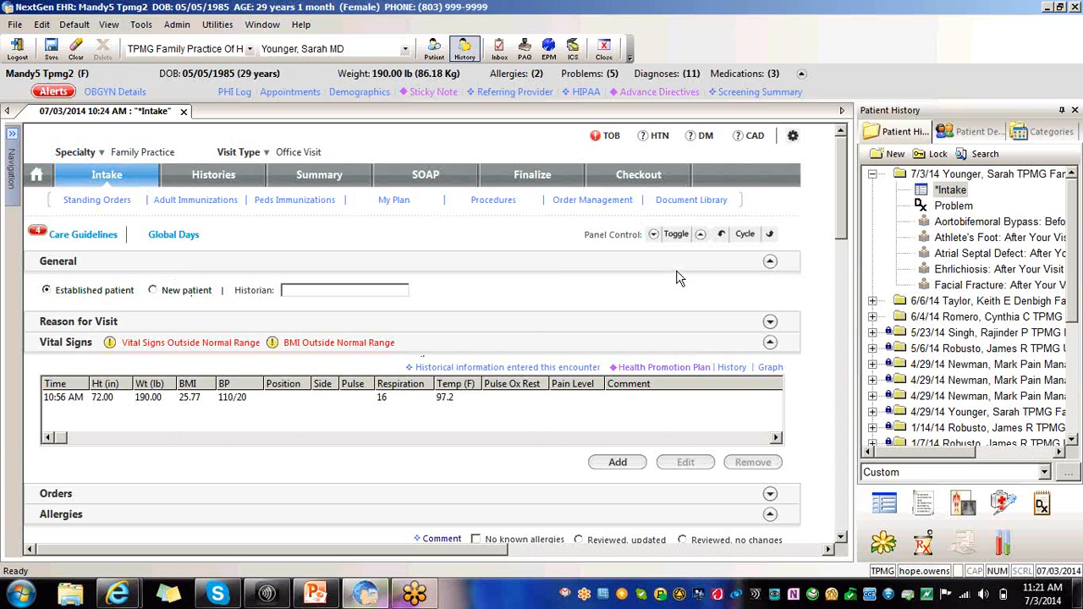
Check Summary of care received in the intake form's Medications panel
{"action": "scroll", "scroll_direction": "down", "scroll_amount": 3}
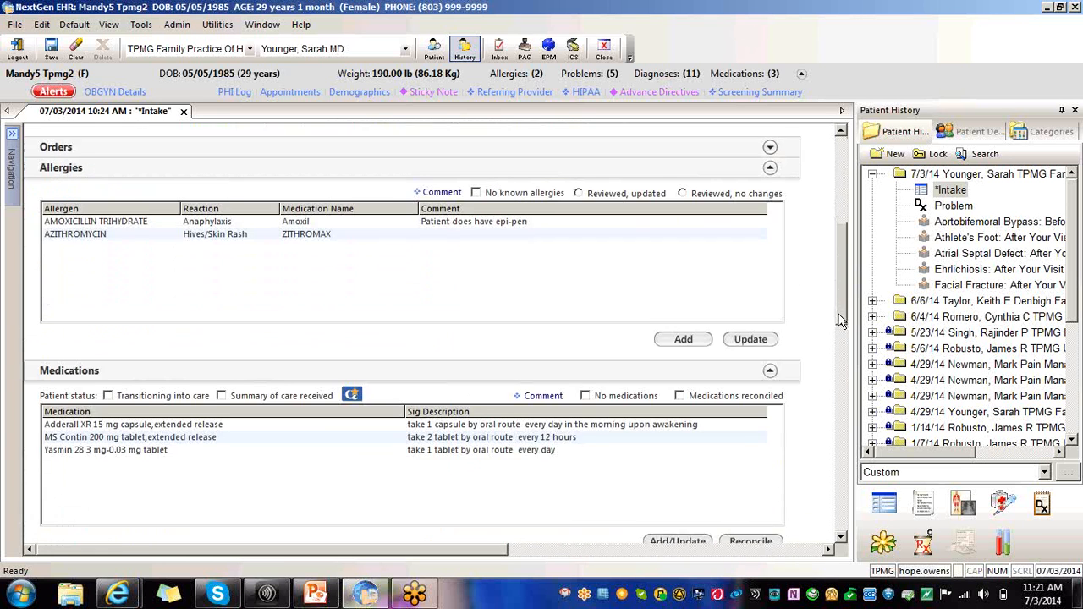
{"action": "scroll", "scroll_direction": "down", "scroll_amount": 3}
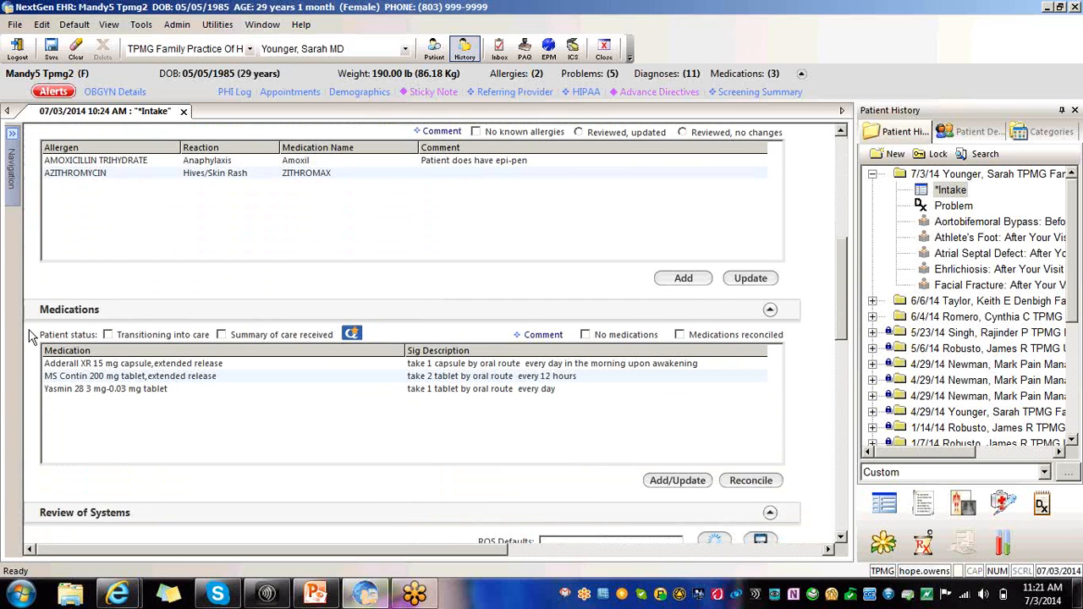
{"action": "mouse_move", "coordinate": [330, 350]}
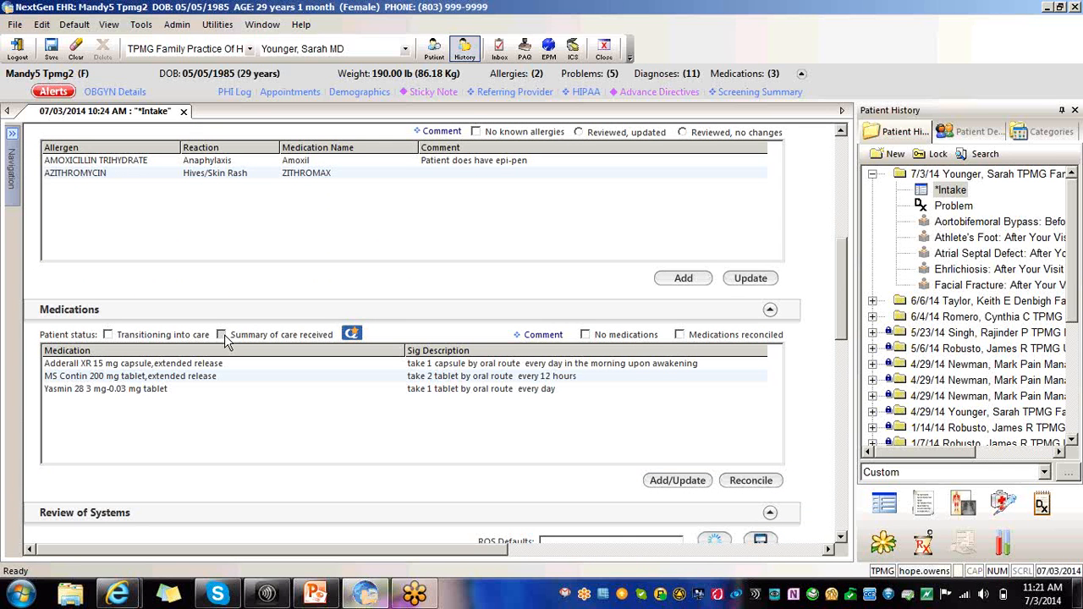
{"action": "left_click", "coordinate": [221, 334]}
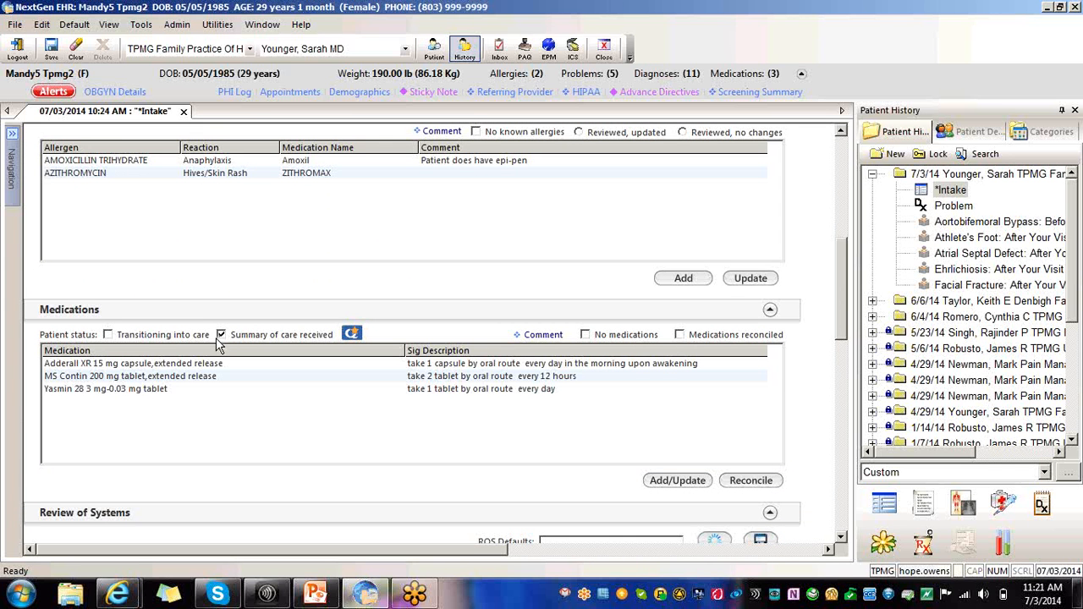
{"action": "mouse_move", "coordinate": [215, 349]}
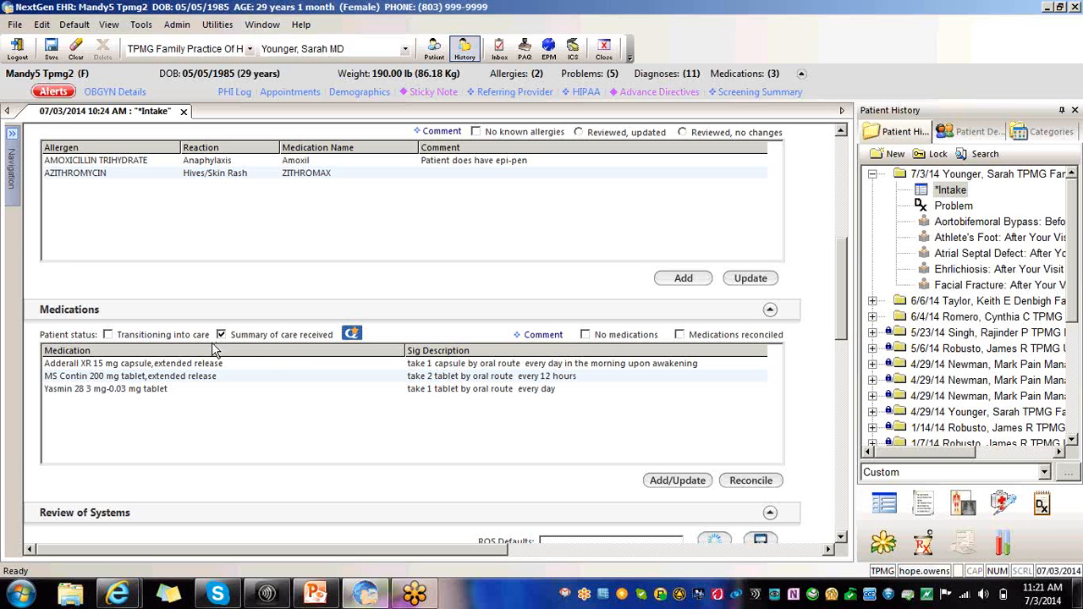
{"action": "mouse_move", "coordinate": [197, 364]}
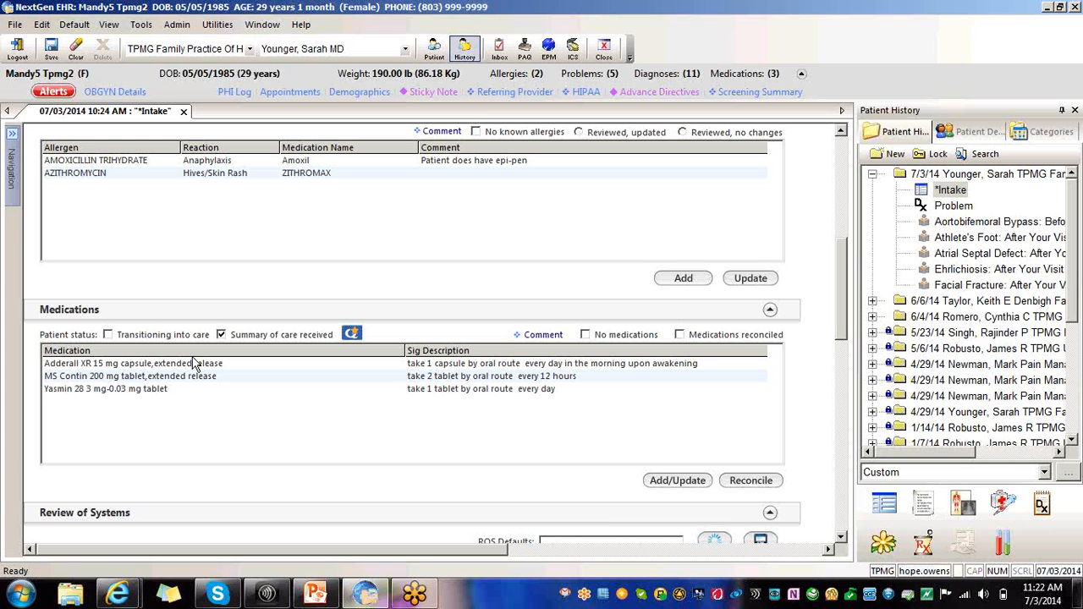
{"action": "mouse_move", "coordinate": [432, 335]}
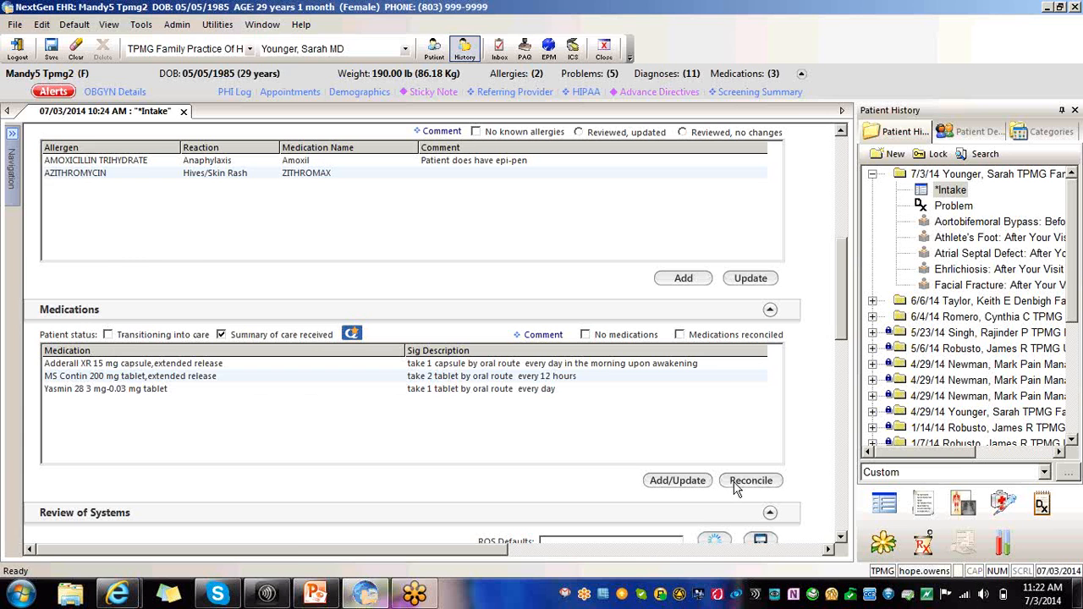
Open Medication Review via Reconcile and toggle Manual medication reconciliation completed on and off
{"action": "left_click", "coordinate": [751, 480]}
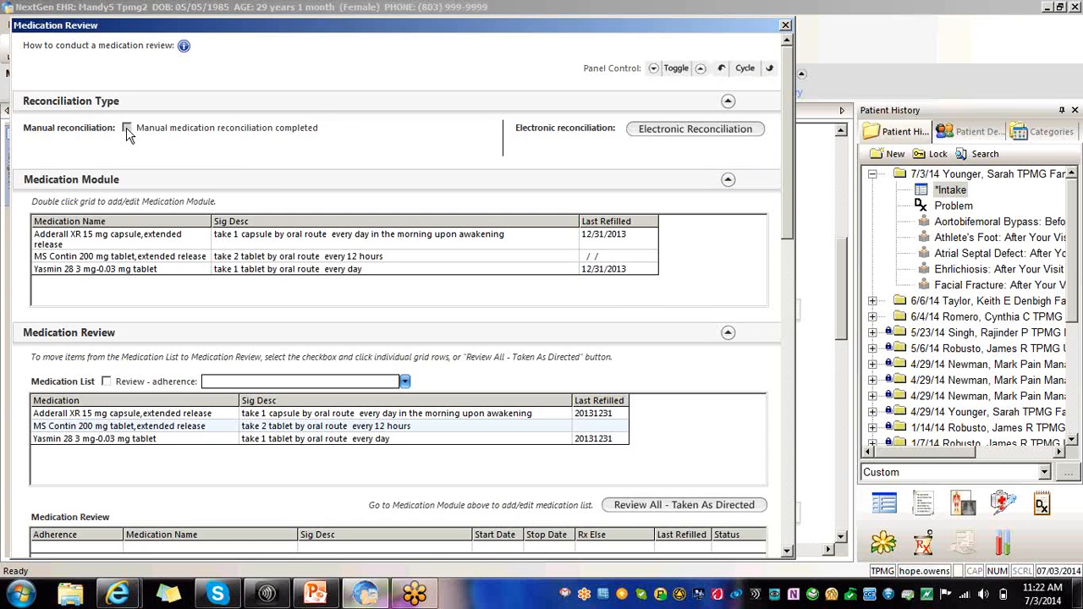
{"action": "left_click", "coordinate": [127, 127]}
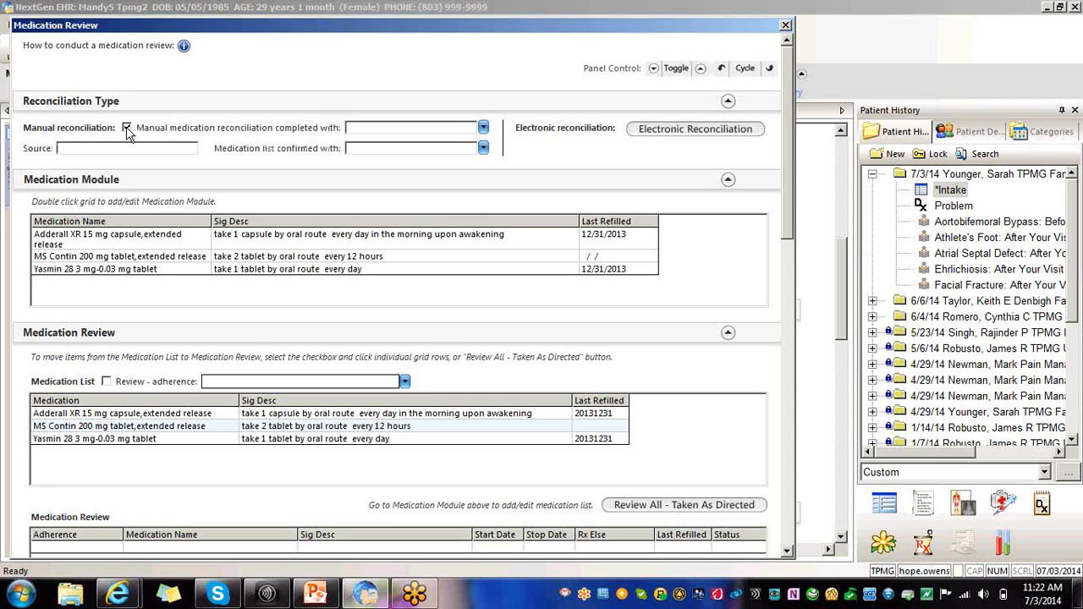
{"action": "left_click", "coordinate": [127, 127]}
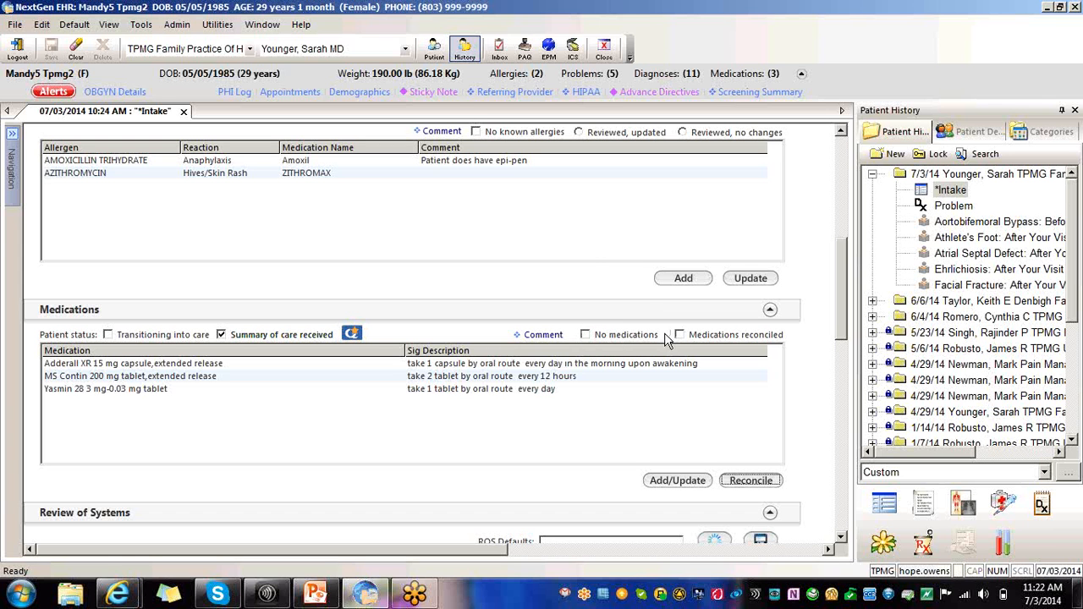
{"action": "mouse_move", "coordinate": [575, 325]}
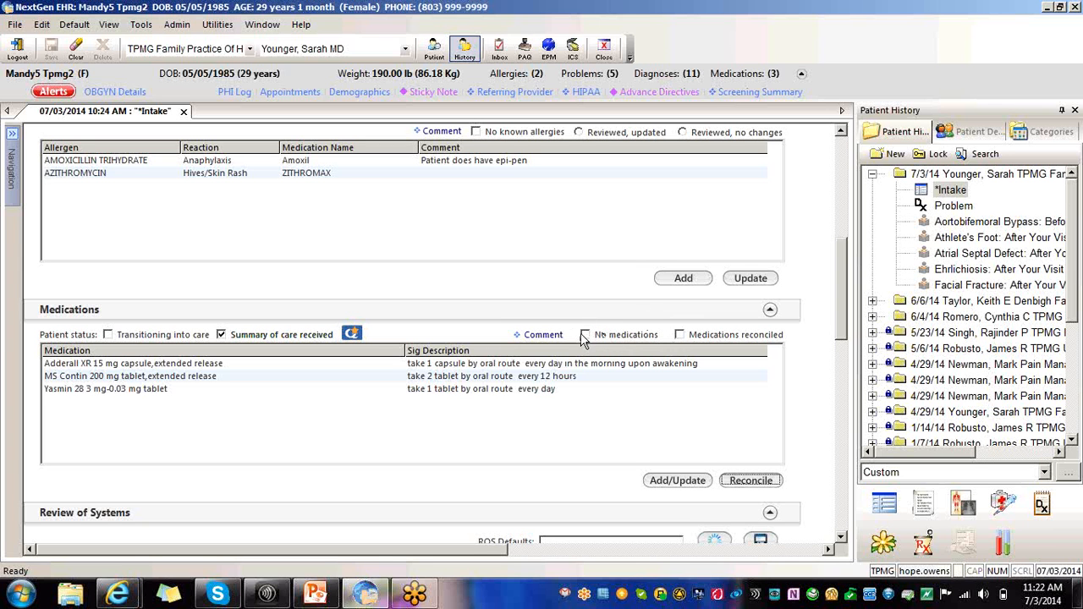
{"action": "mouse_move", "coordinate": [593, 344]}
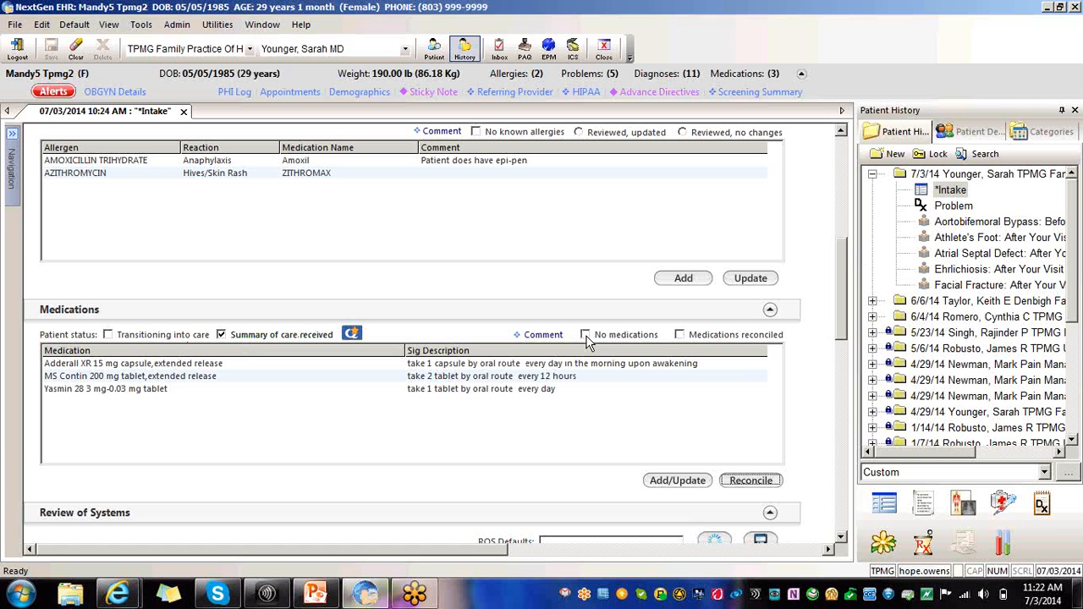
{"action": "mouse_move", "coordinate": [702, 437]}
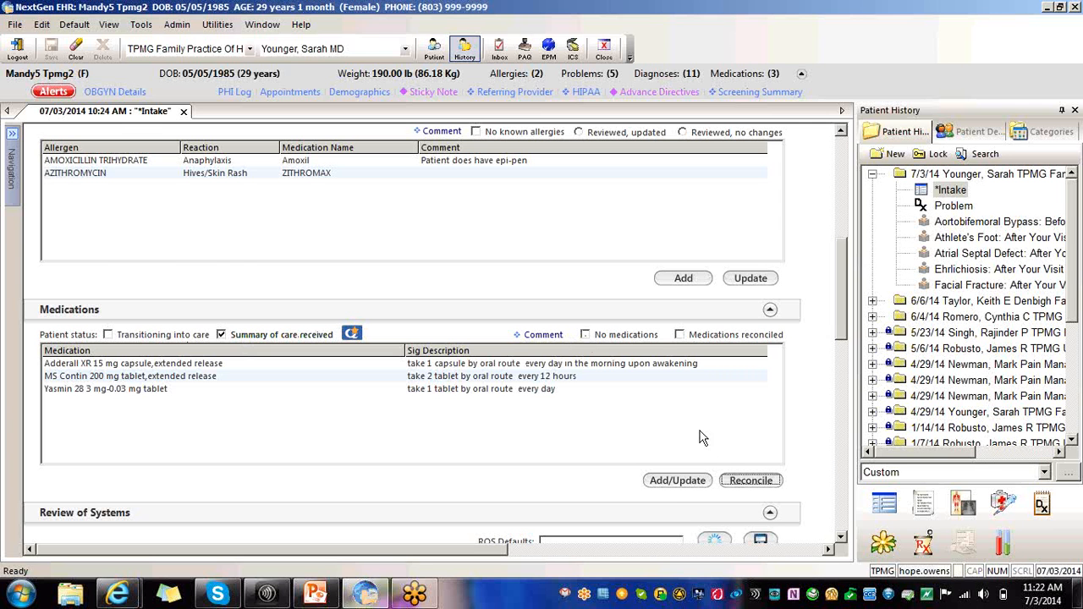
Reopen the Medication Review for the intake's three medications
{"action": "left_click", "coordinate": [751, 479]}
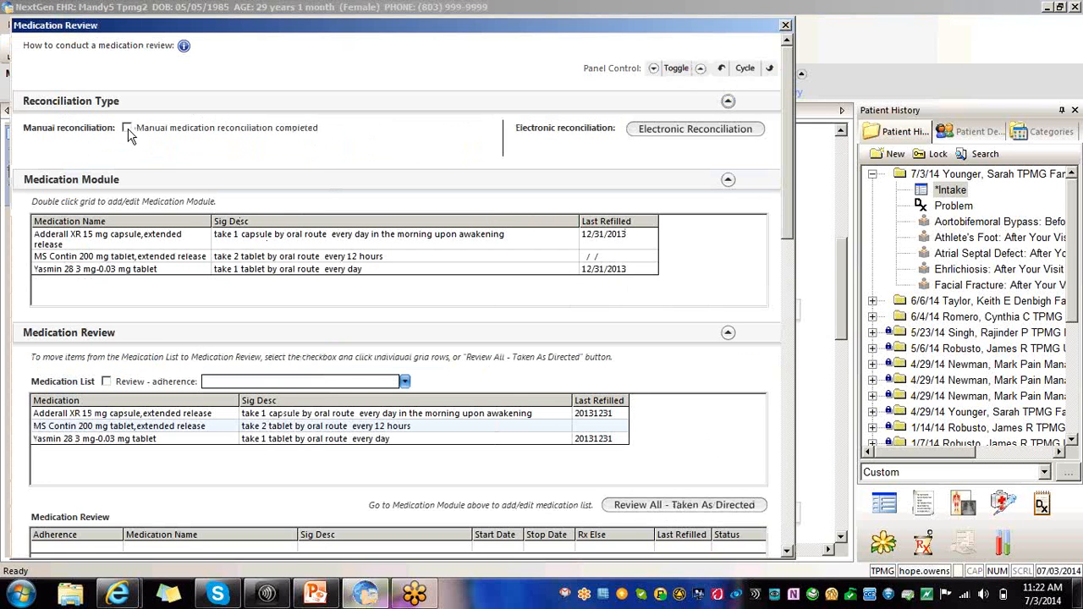
Mark manual reconciliation completed from a Summary of care document, confirmed with 'self'
{"action": "left_click", "coordinate": [126, 128]}
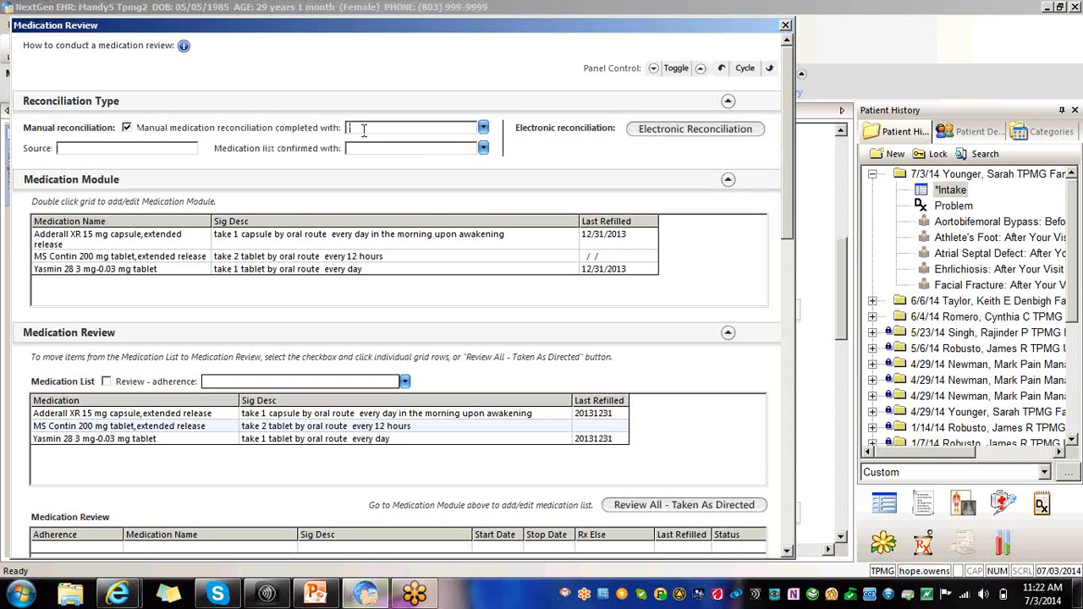
{"action": "left_click", "coordinate": [484, 127]}
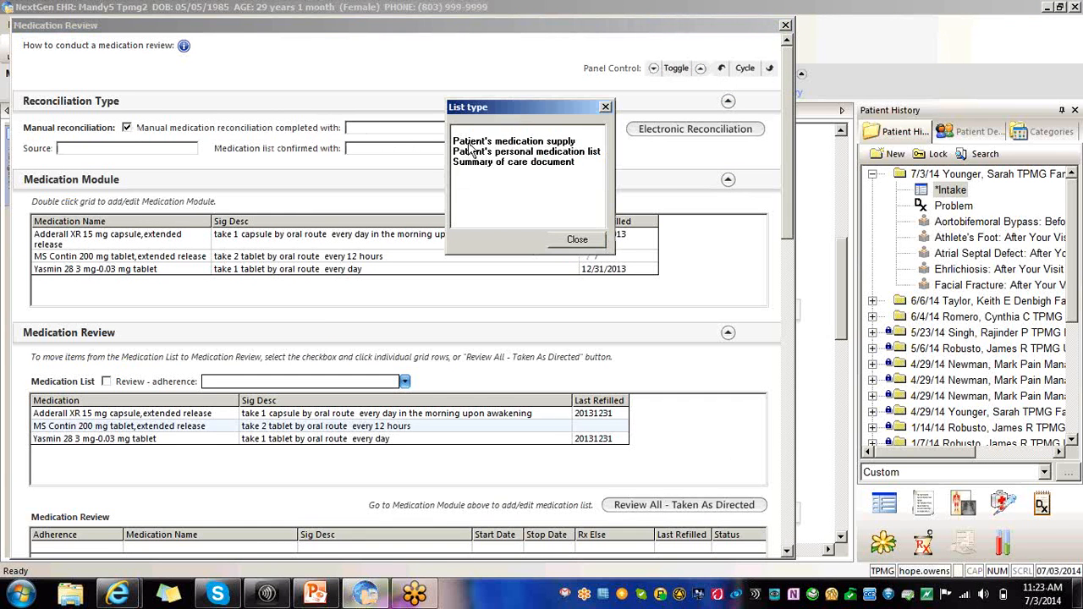
{"action": "mouse_move", "coordinate": [475, 166]}
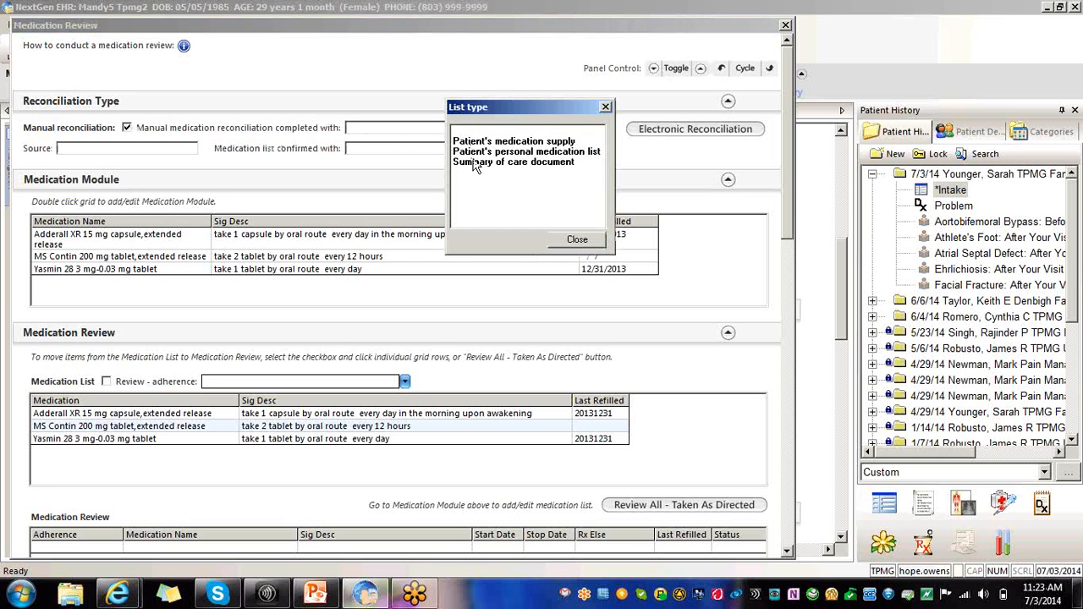
{"action": "mouse_move", "coordinate": [476, 155]}
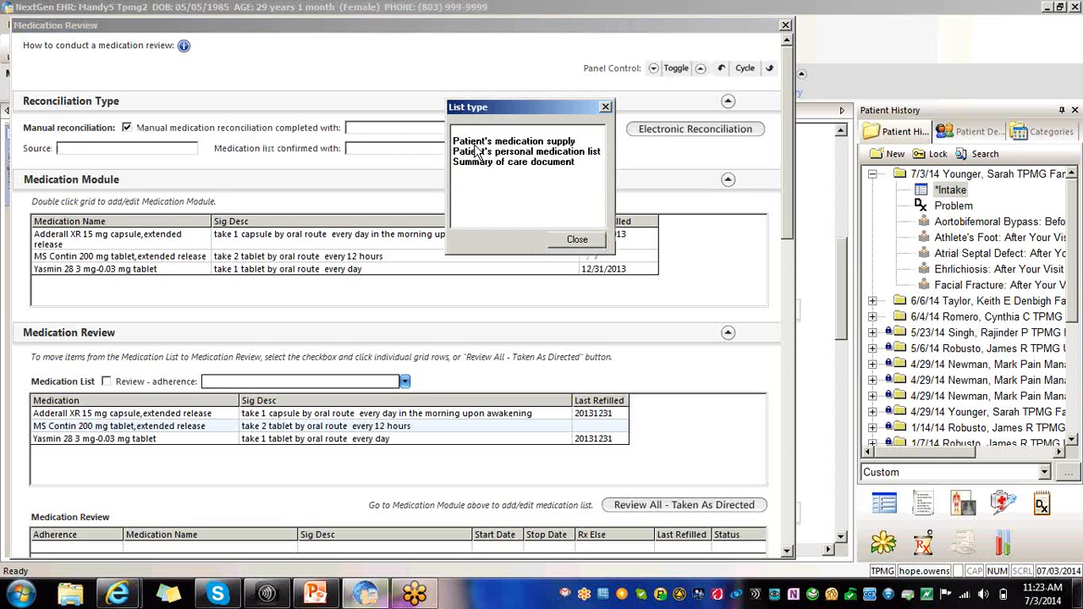
{"action": "left_click", "coordinate": [513, 161]}
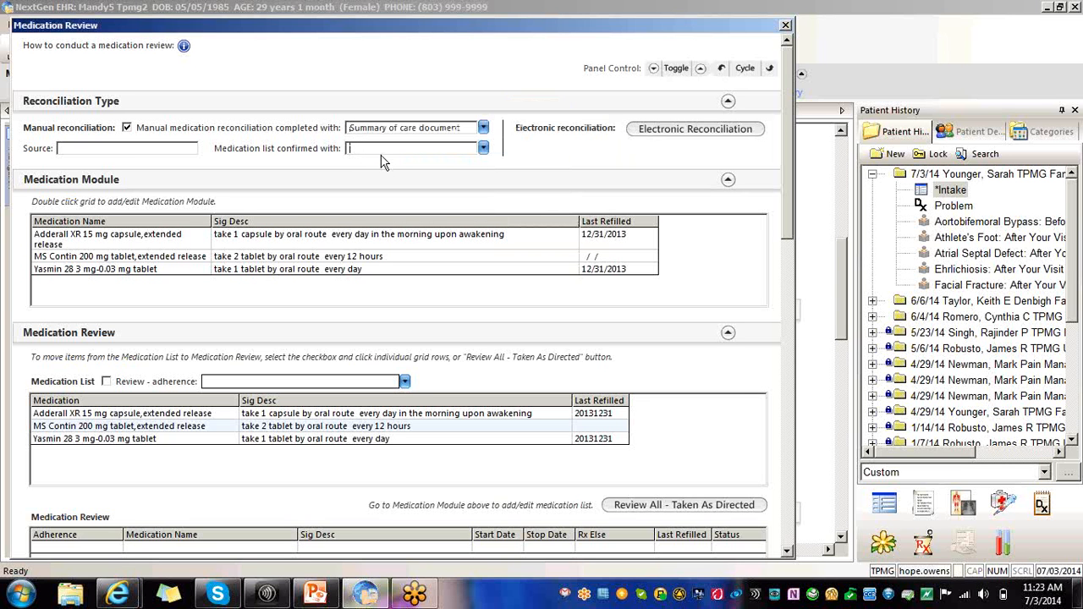
{"action": "type", "text": "self"}
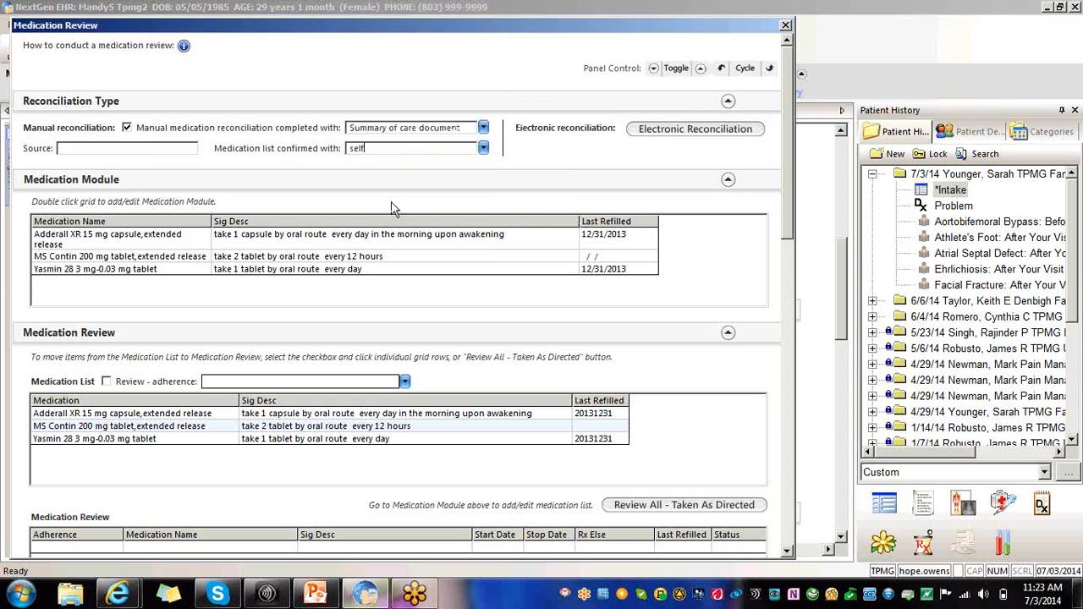
{"action": "left_click", "coordinate": [126, 148]}
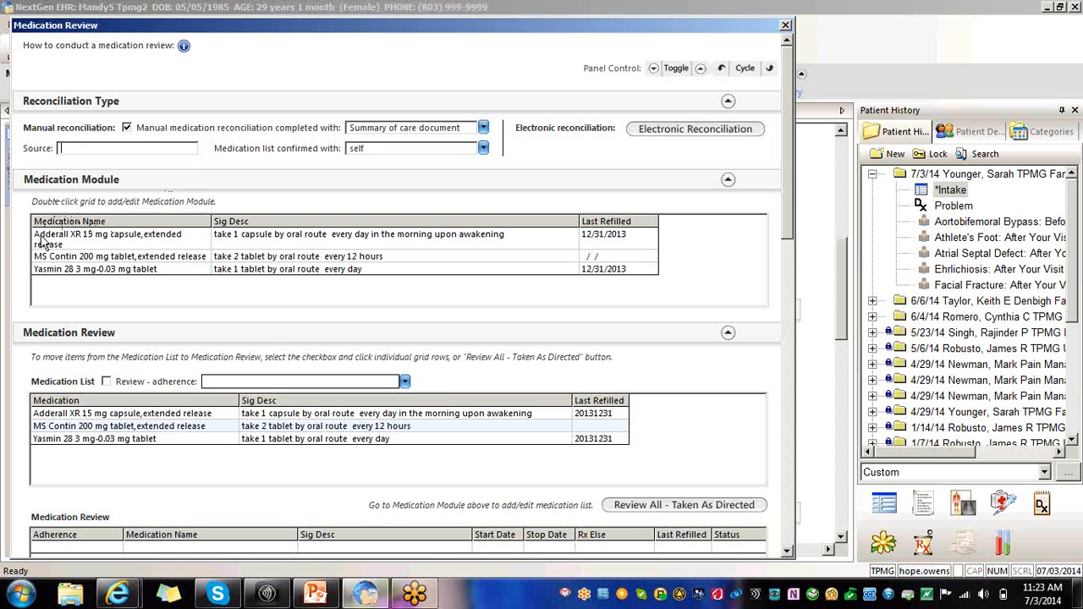
{"action": "mouse_move", "coordinate": [83, 244]}
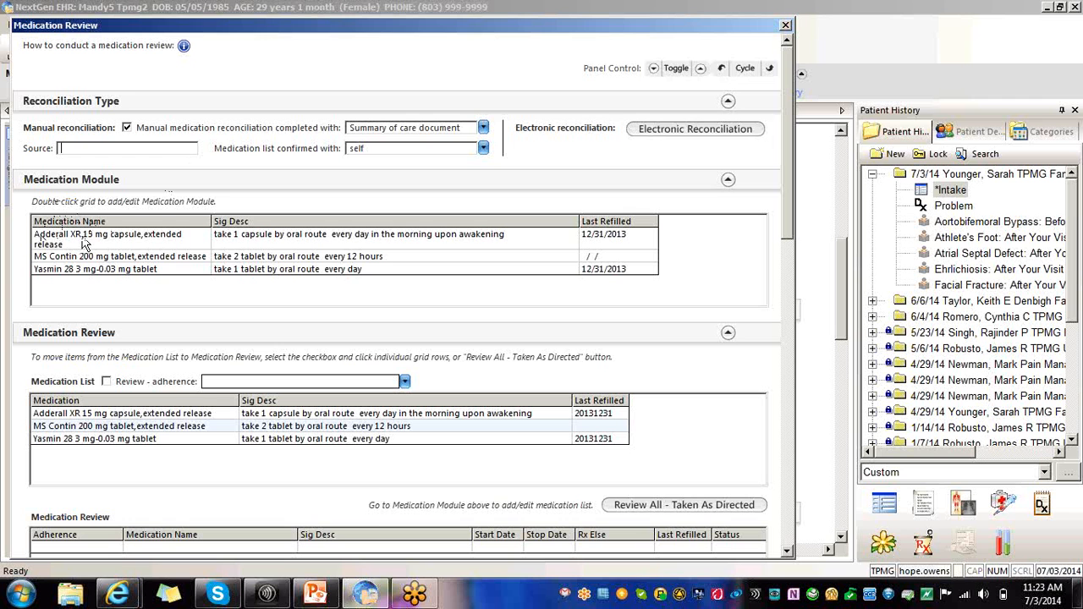
{"action": "mouse_move", "coordinate": [84, 259]}
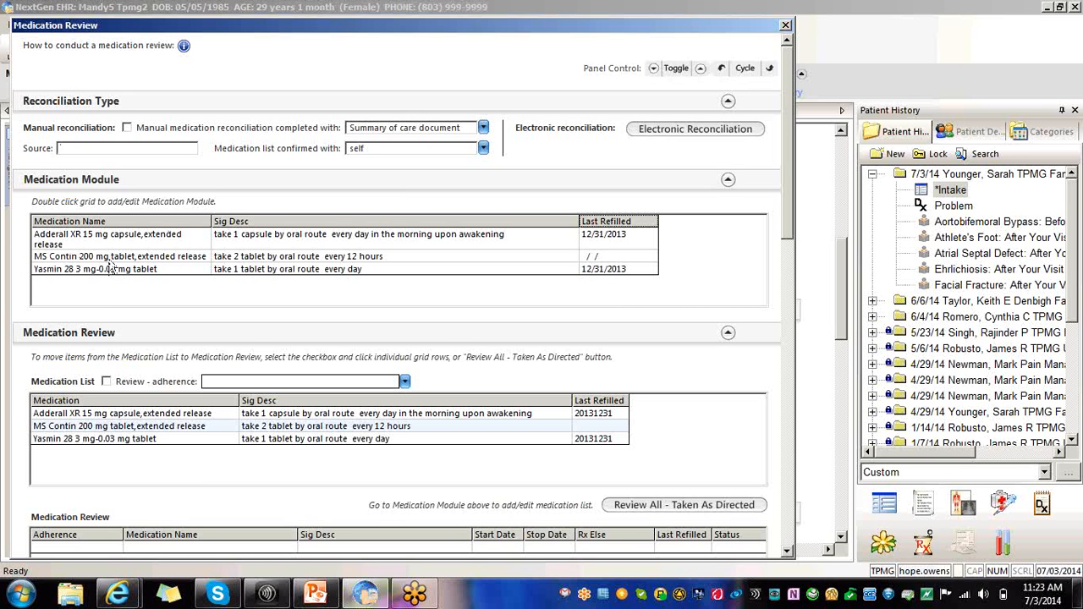
{"action": "mouse_move", "coordinate": [250, 249]}
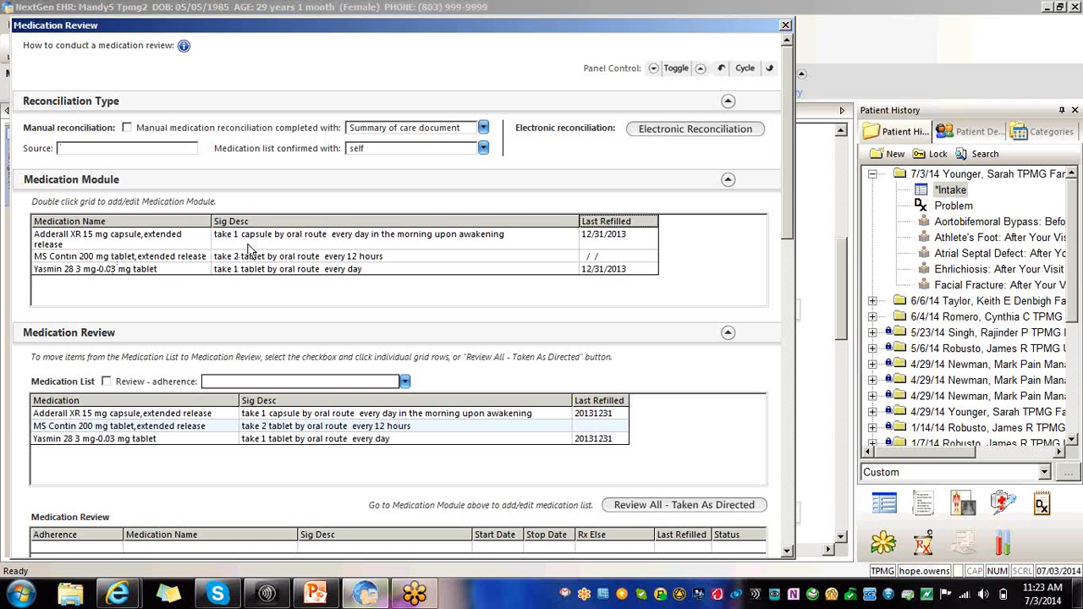
{"action": "mouse_move", "coordinate": [354, 254]}
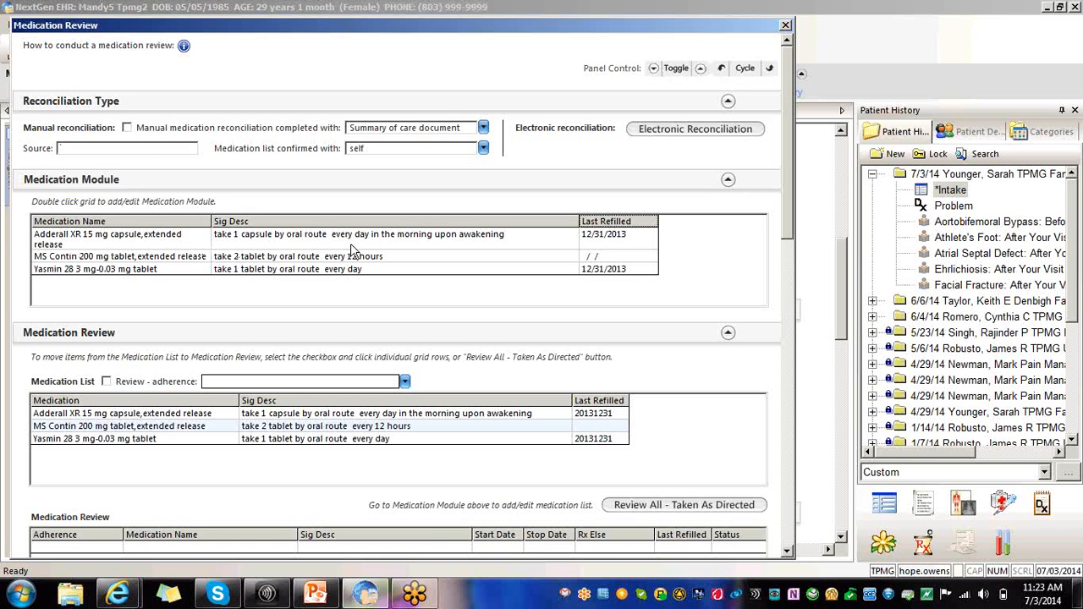
{"action": "mouse_move", "coordinate": [104, 380]}
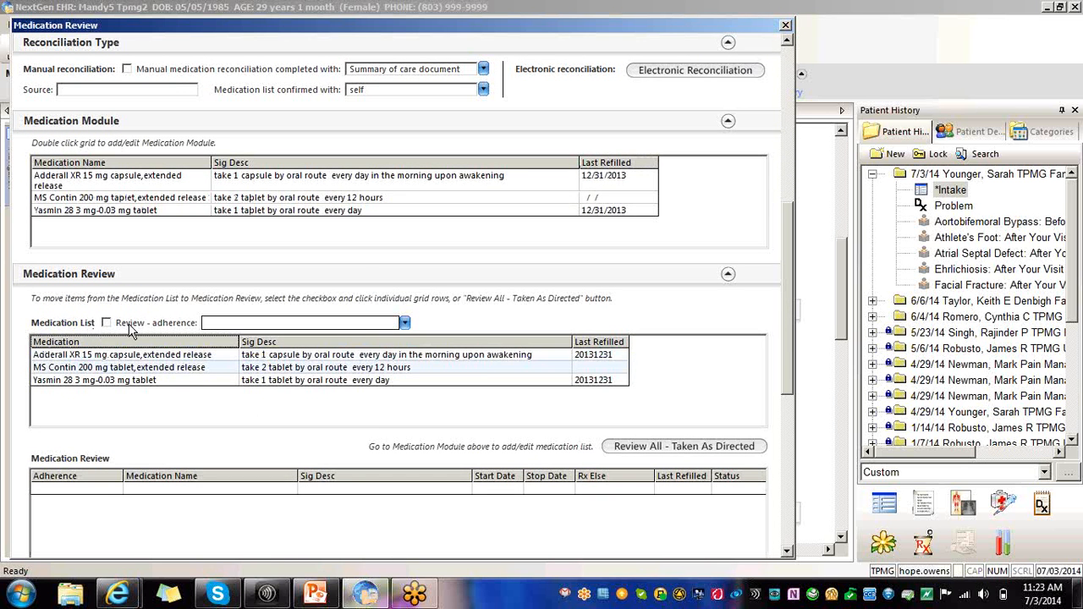
Enable adherence review and move Adderall XR and the remaining medications in as taken as directed
{"action": "left_click", "coordinate": [106, 323]}
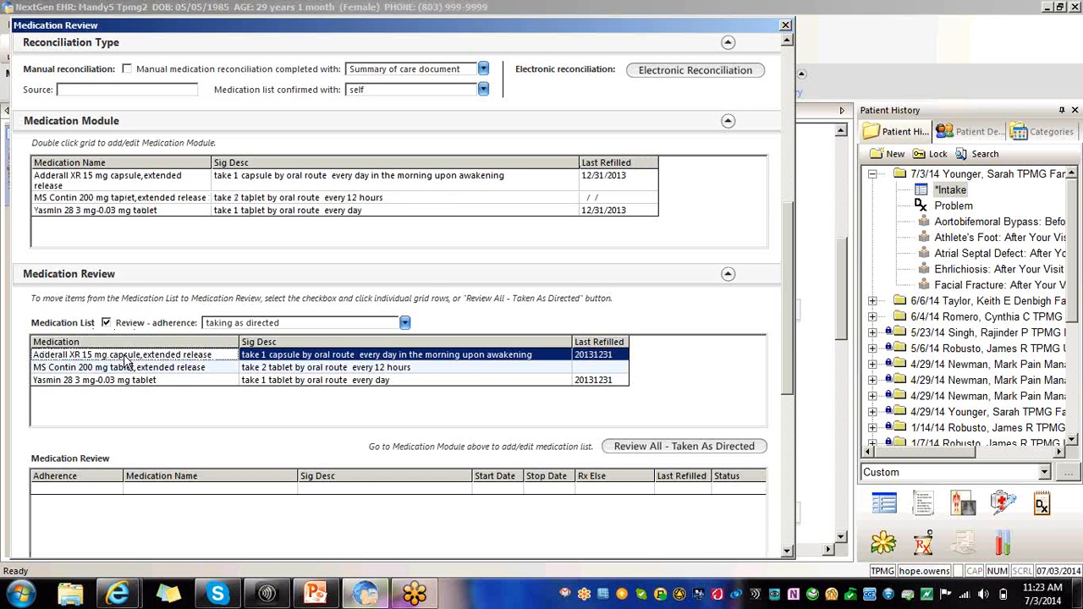
{"action": "left_click", "coordinate": [123, 353]}
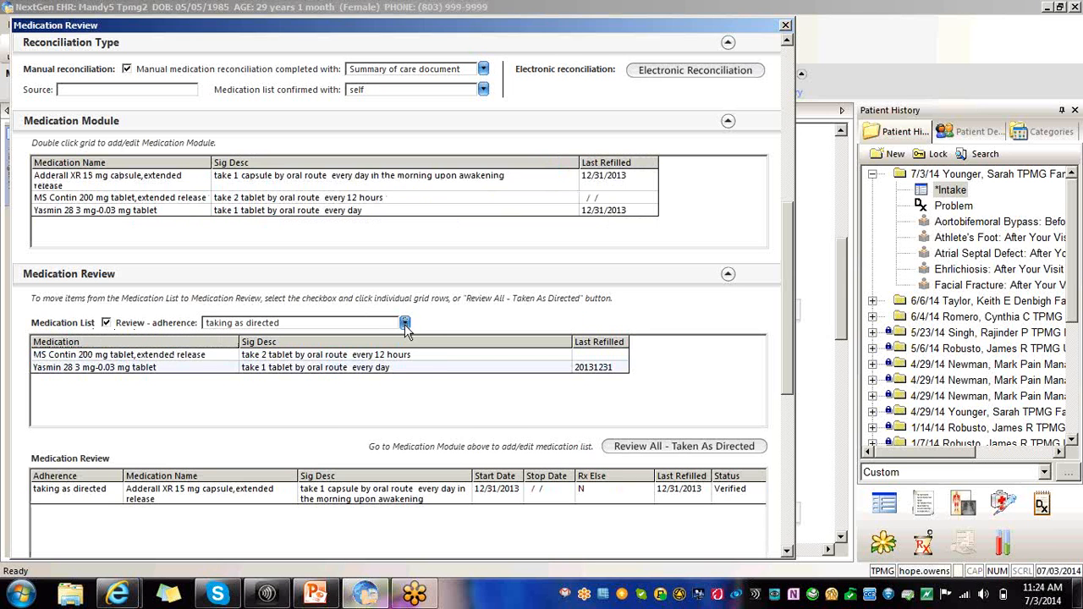
{"action": "left_click", "coordinate": [405, 323]}
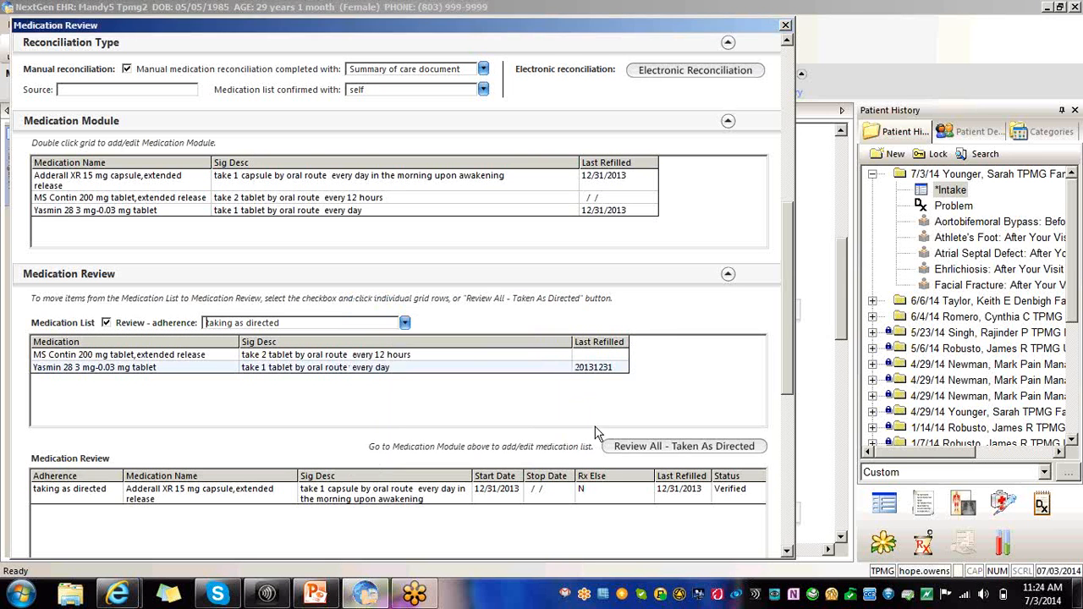
{"action": "mouse_move", "coordinate": [503, 420]}
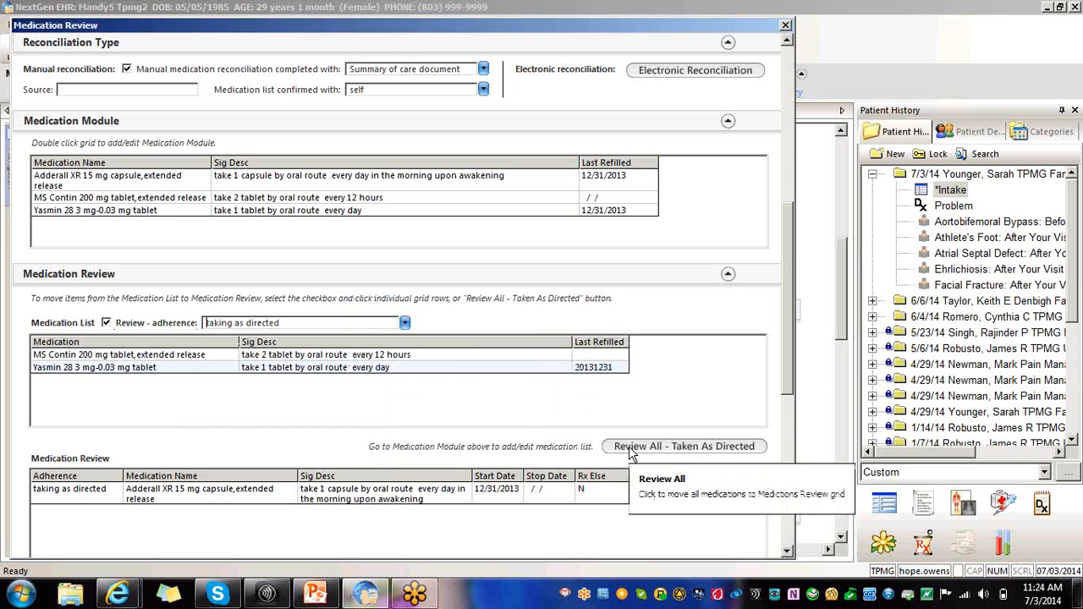
{"action": "left_click", "coordinate": [684, 446]}
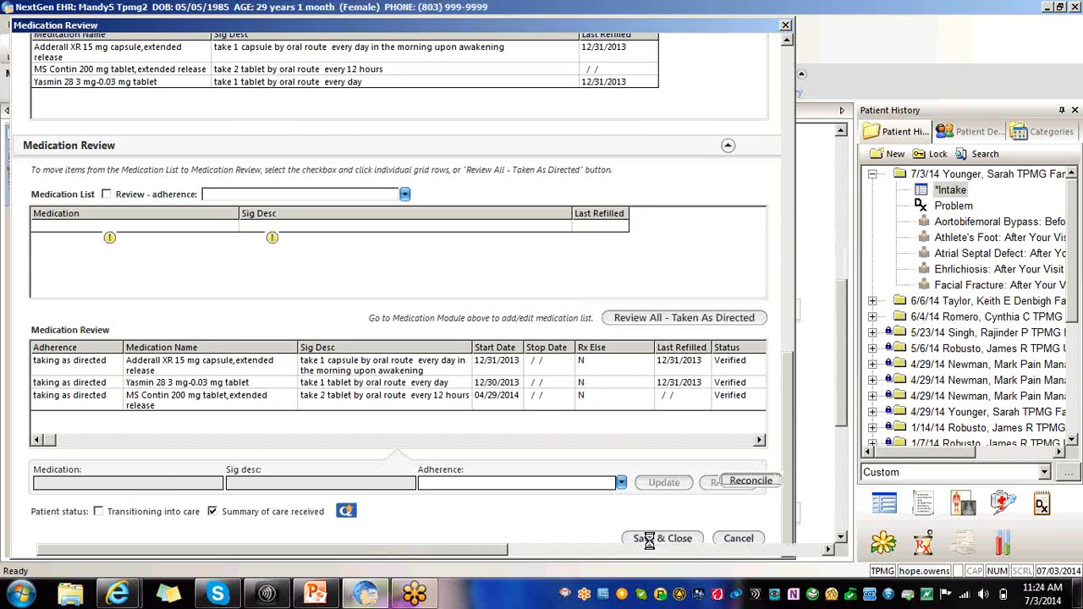
Save and close the Medication Review to return to the Intake encounter
{"action": "left_click", "coordinate": [663, 538]}
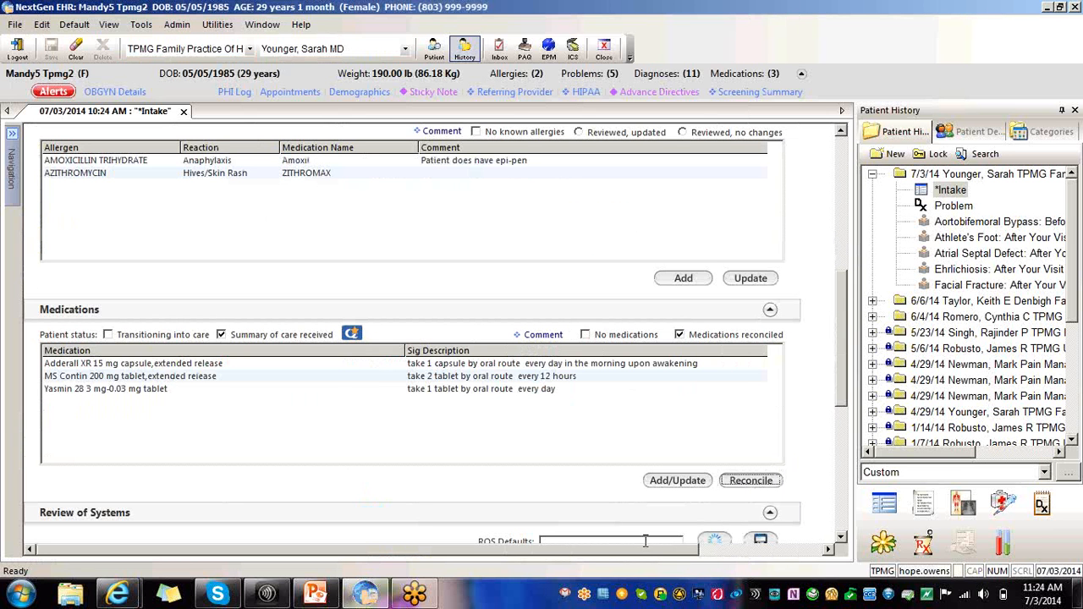
{"action": "mouse_move", "coordinate": [613, 541]}
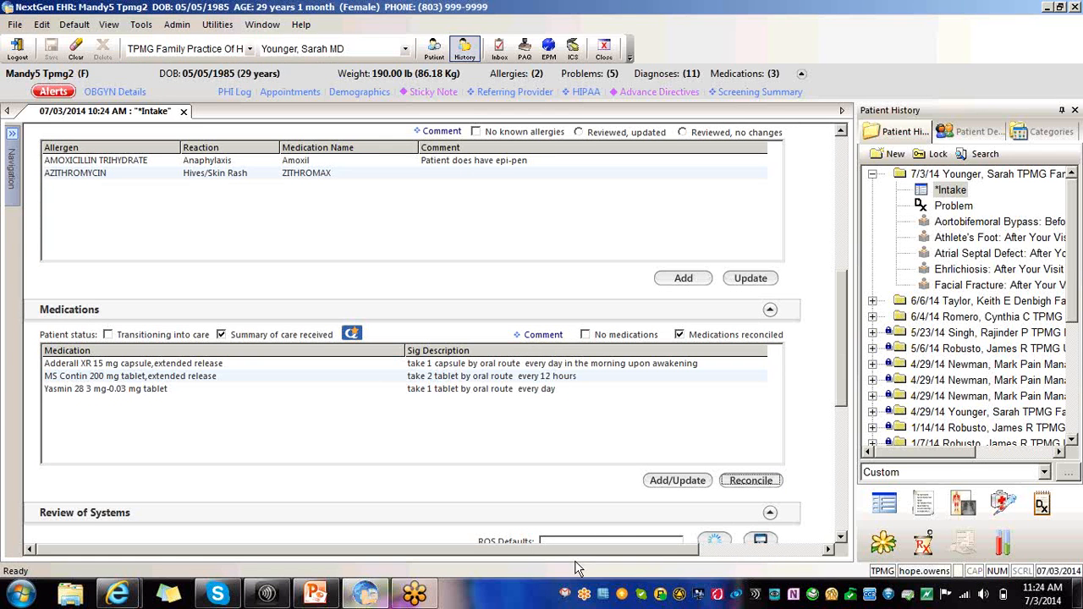
{"action": "mouse_move", "coordinate": [734, 492]}
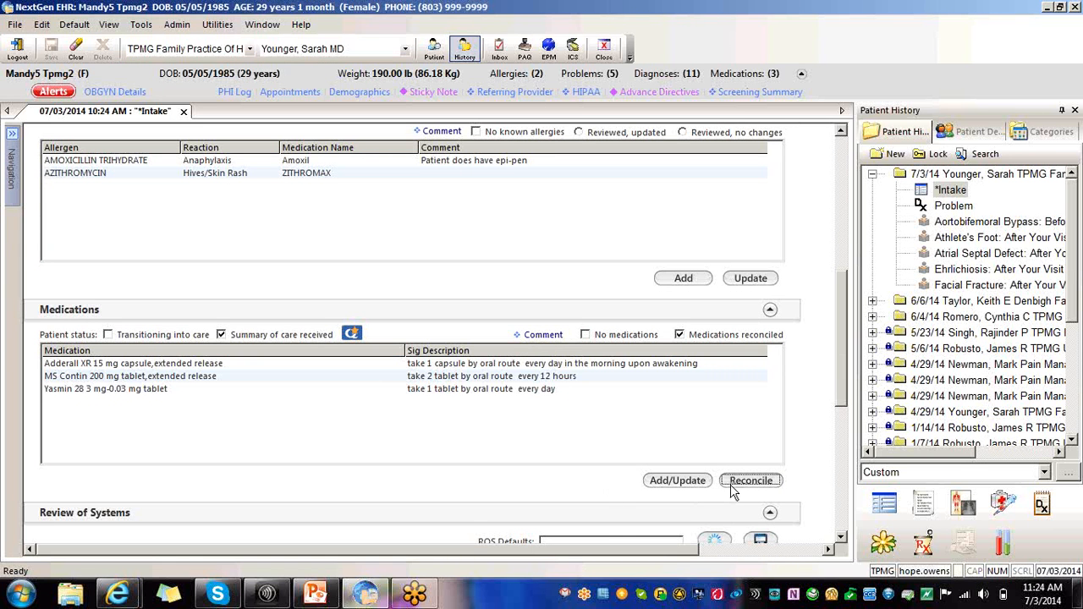
Reopen the Medication Review, then dismiss Electronic Reconciliation and close the review
{"action": "left_click", "coordinate": [751, 480]}
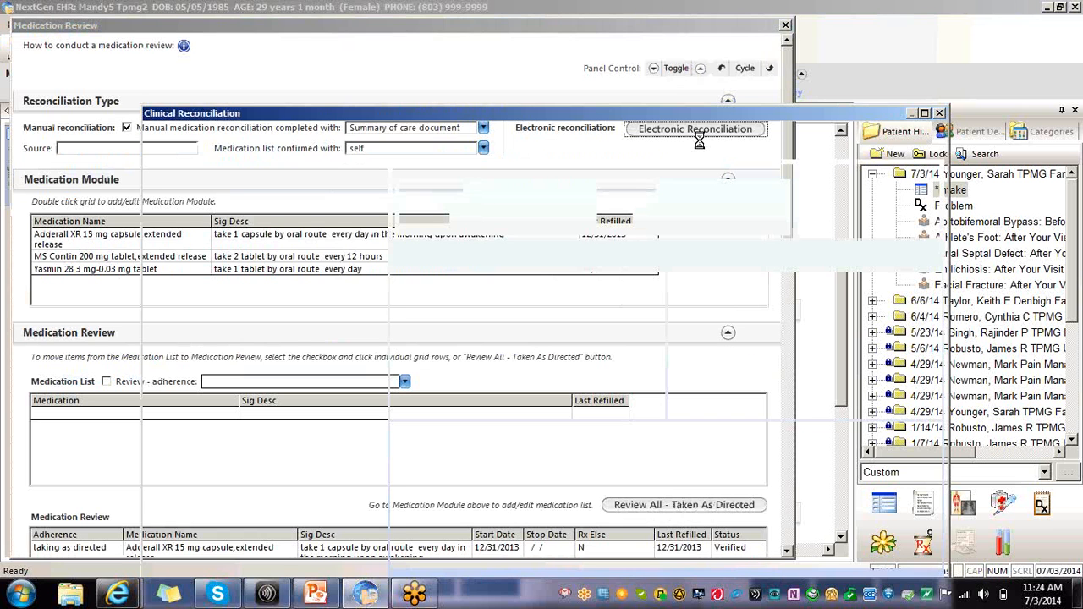
{"action": "left_click", "coordinate": [695, 128]}
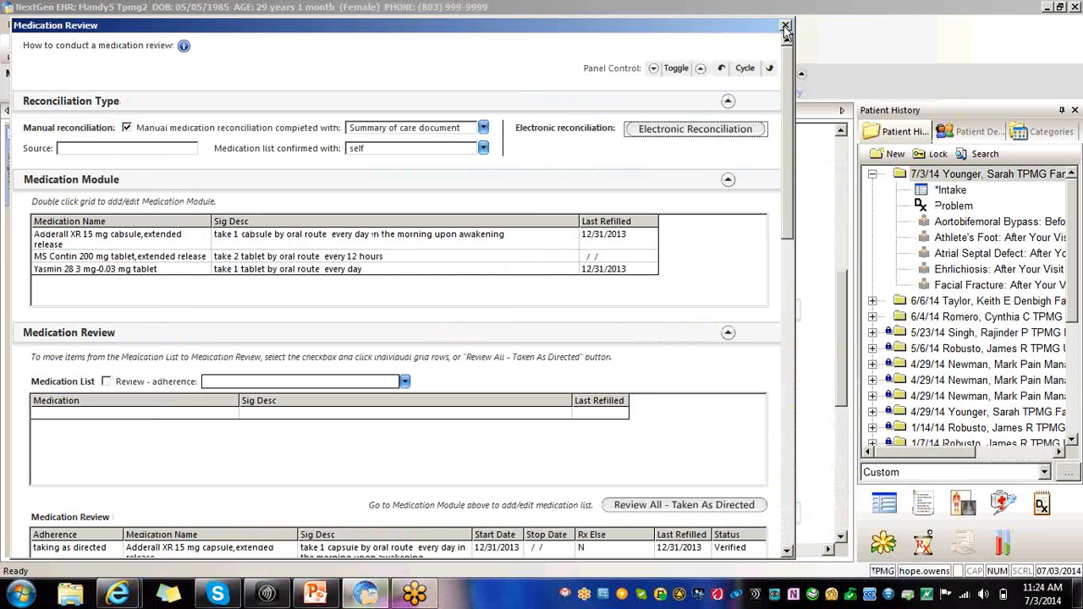
{"action": "left_click", "coordinate": [784, 25]}
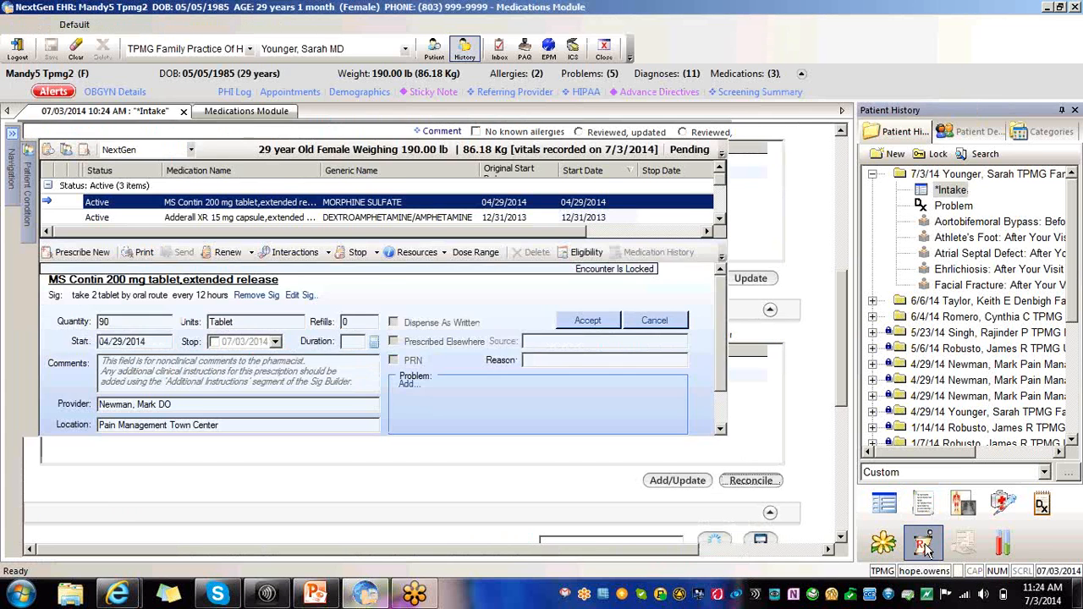
Close the patient eligibility check and view the Adderall XR 15 mg capsule prescription
{"action": "left_click", "coordinate": [587, 252]}
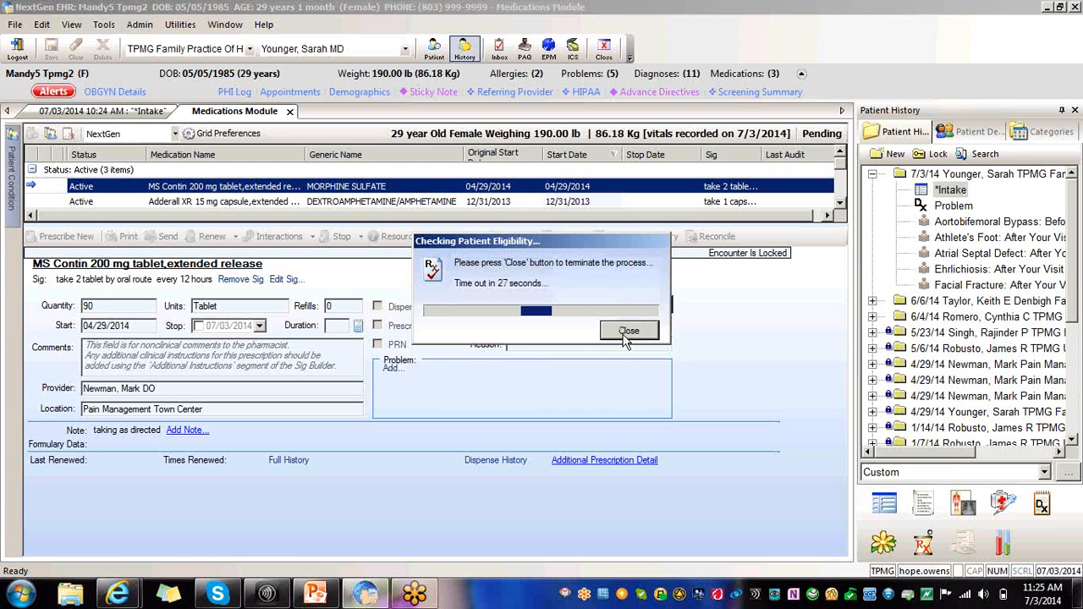
{"action": "left_click", "coordinate": [629, 330]}
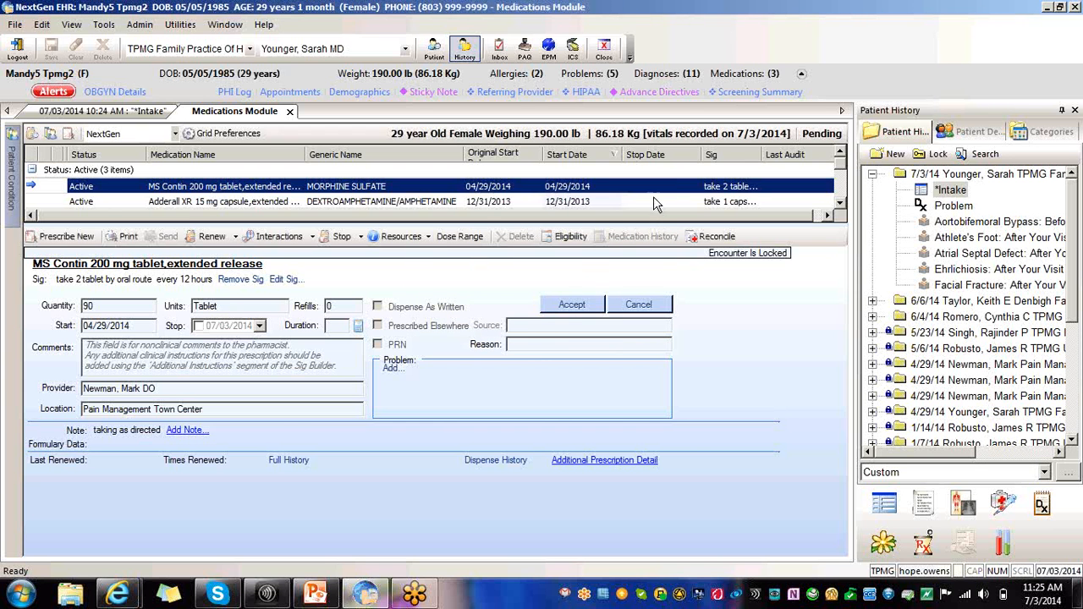
{"action": "left_click", "coordinate": [224, 201]}
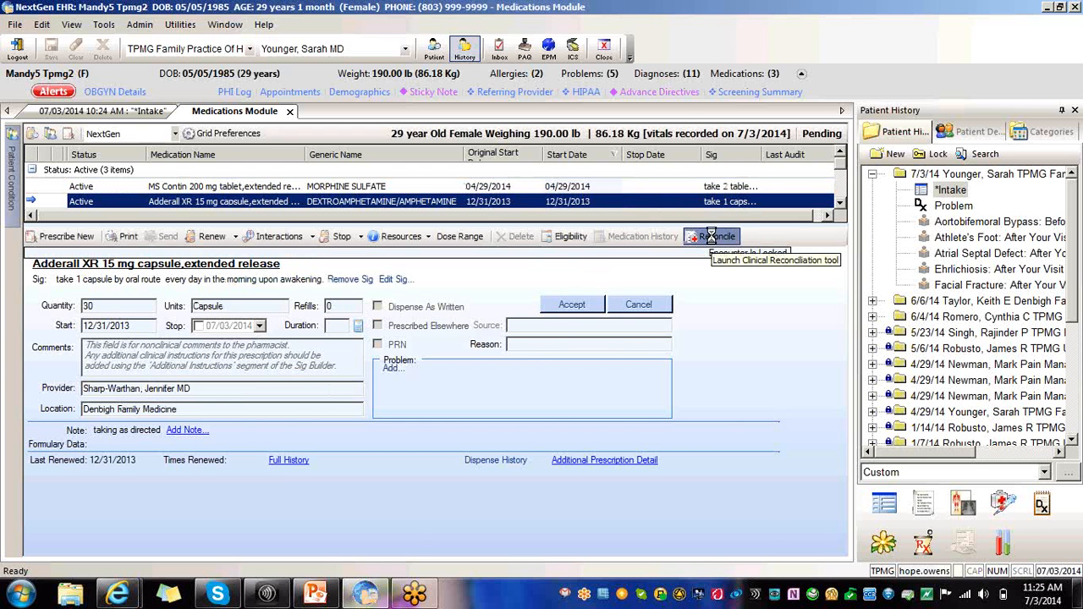
Launch Clinical Reconciliation, check a medication's Action choices, and view reconciliation history
{"action": "left_click", "coordinate": [714, 237]}
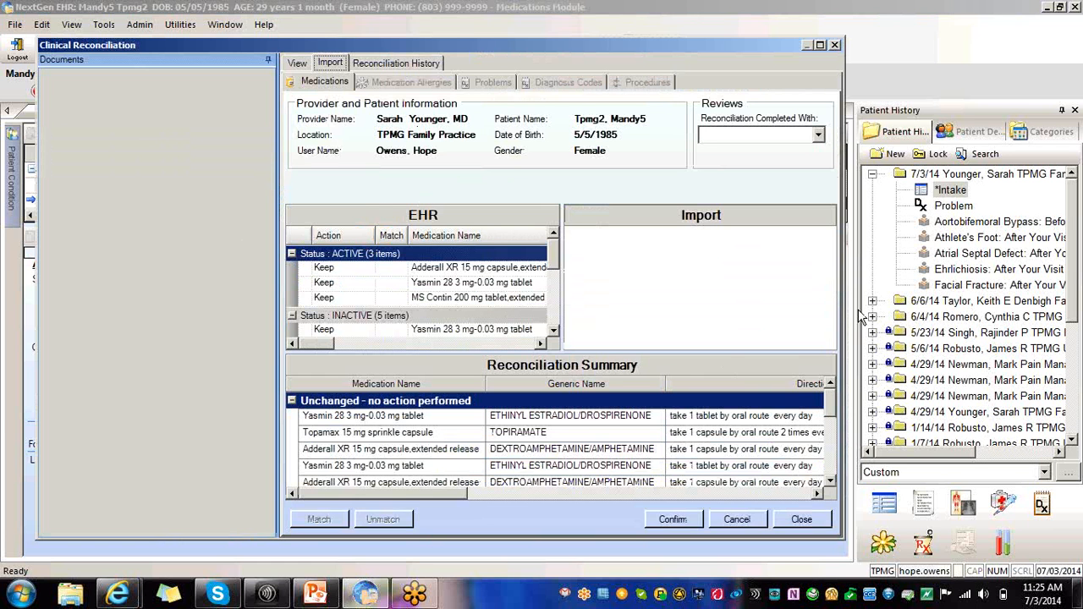
{"action": "mouse_move", "coordinate": [457, 518]}
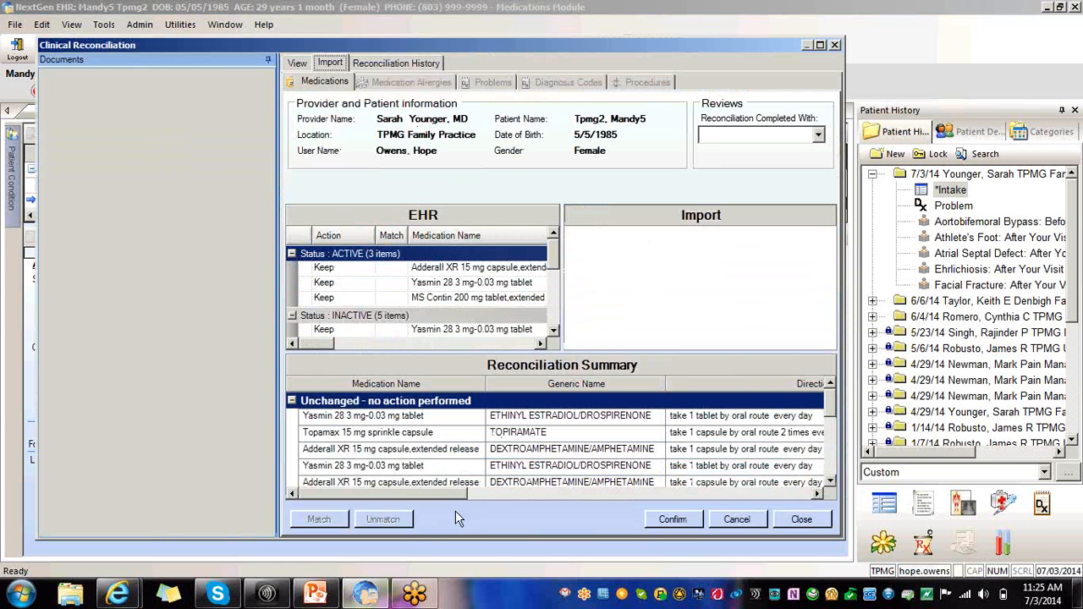
{"action": "mouse_move", "coordinate": [546, 509]}
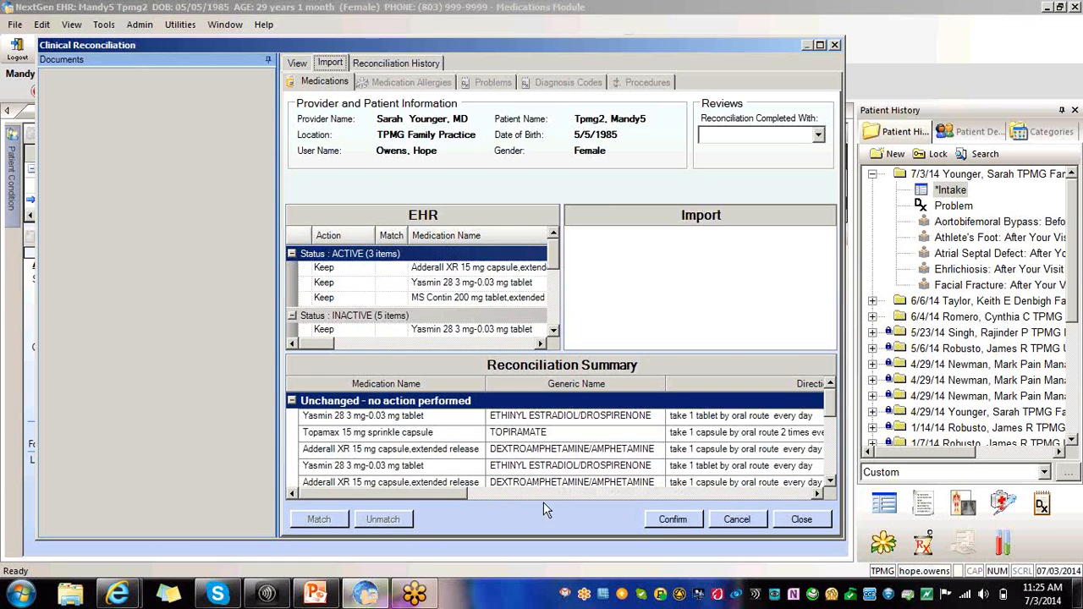
{"action": "left_click", "coordinate": [368, 268]}
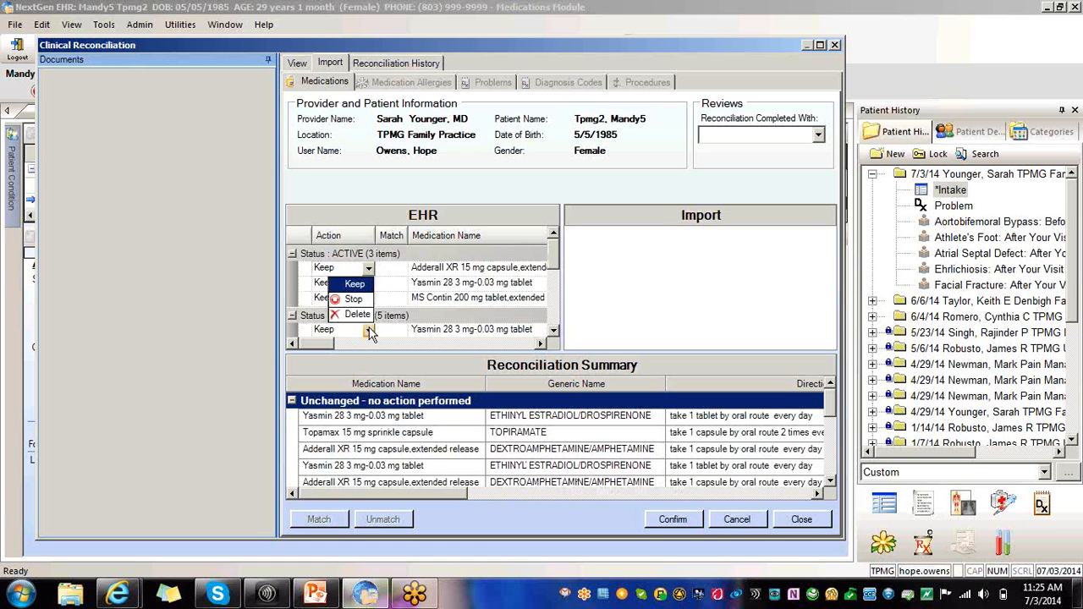
{"action": "mouse_move", "coordinate": [642, 271]}
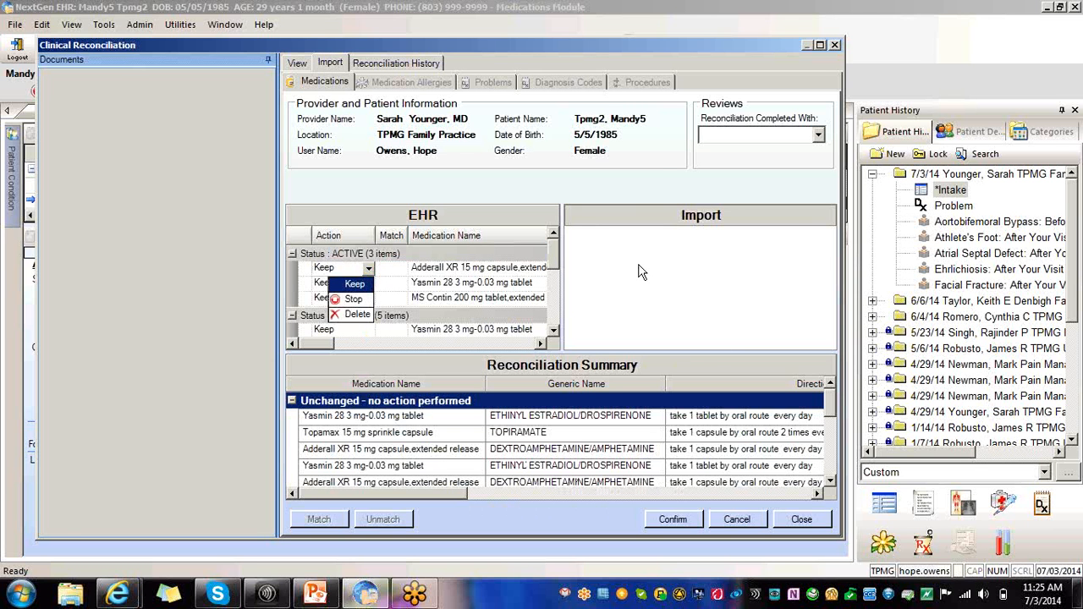
{"action": "mouse_move", "coordinate": [646, 282]}
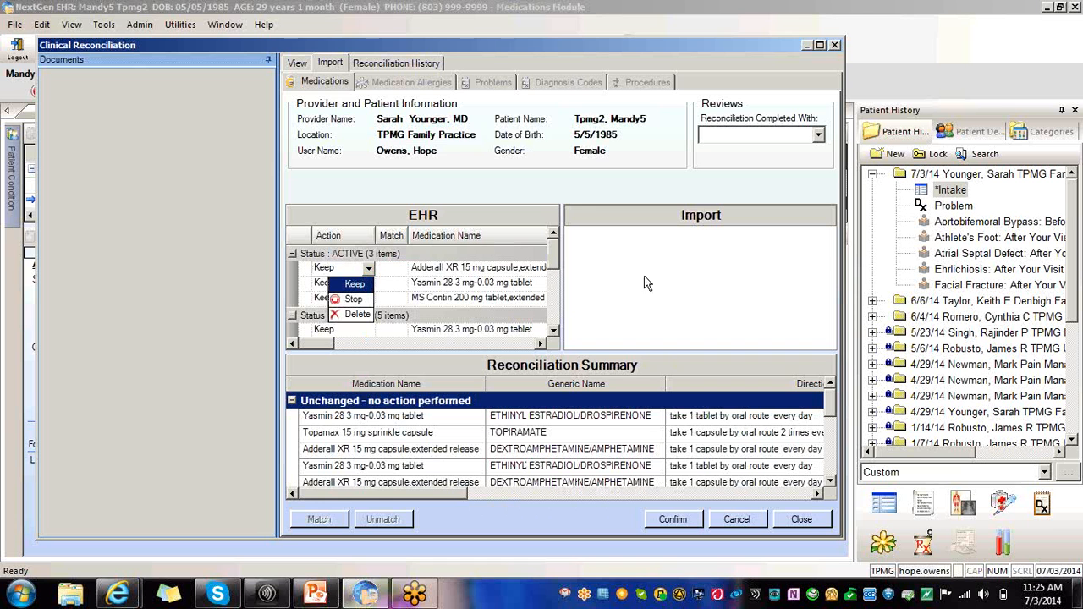
{"action": "mouse_move", "coordinate": [542, 457]}
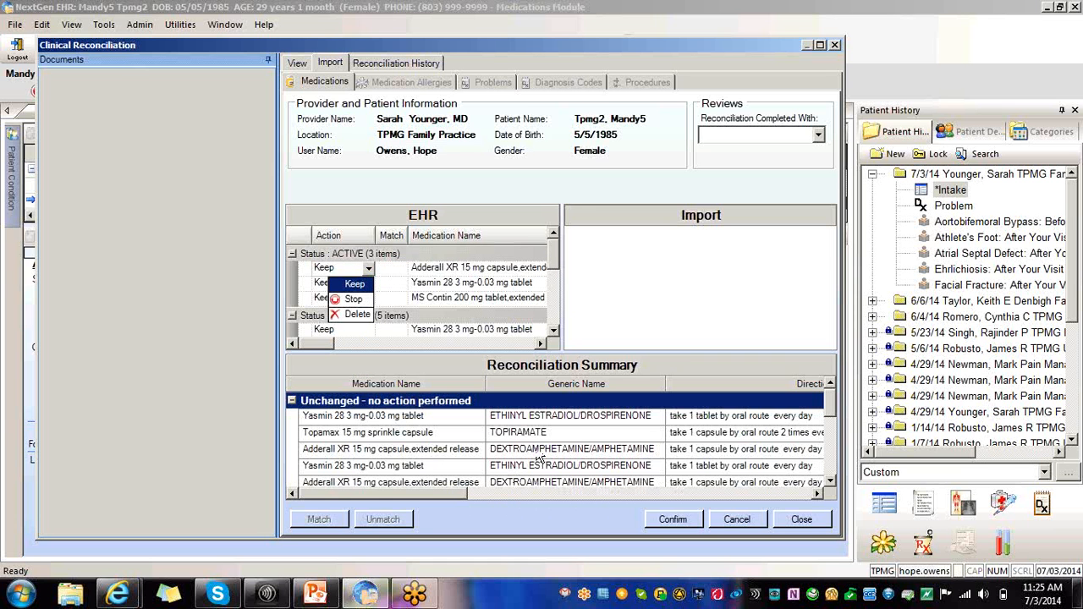
{"action": "mouse_move", "coordinate": [554, 155]}
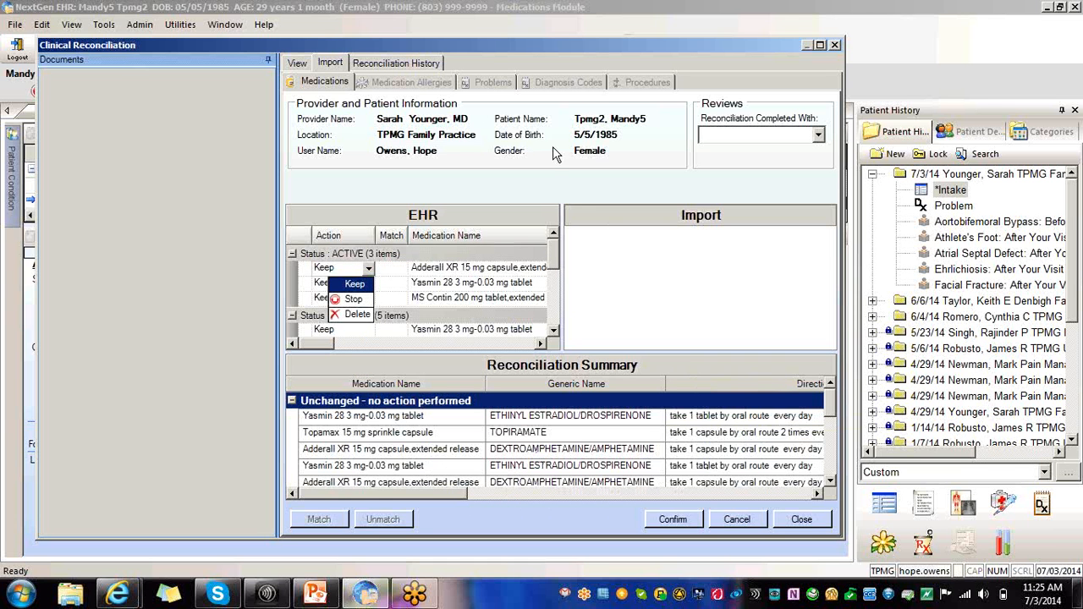
{"action": "left_click", "coordinate": [397, 62]}
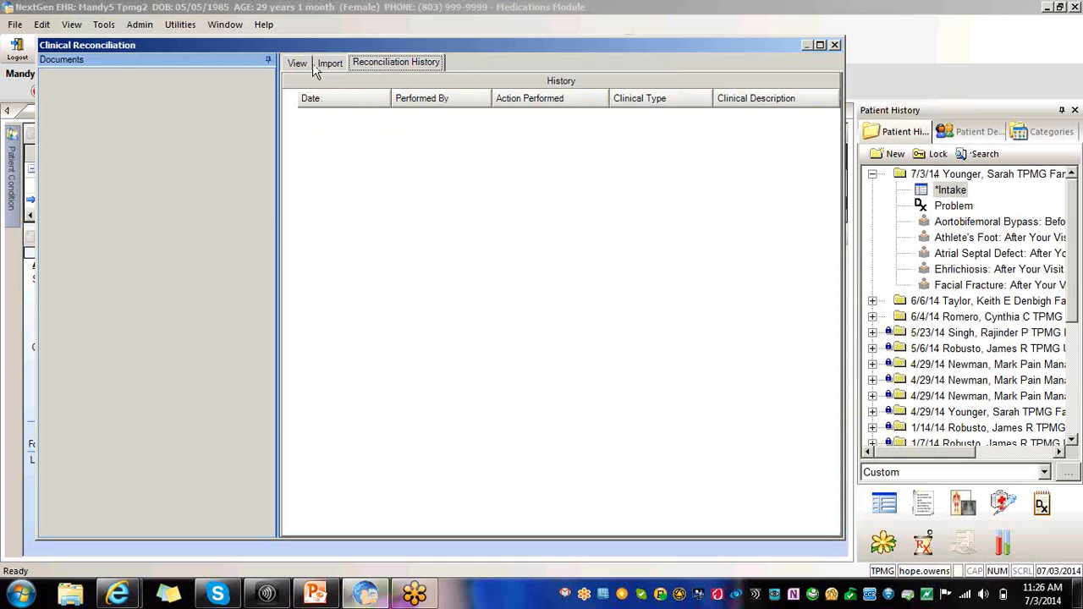
View the empty reconciliation content, then close the Clinical Reconciliation window
{"action": "left_click", "coordinate": [297, 62]}
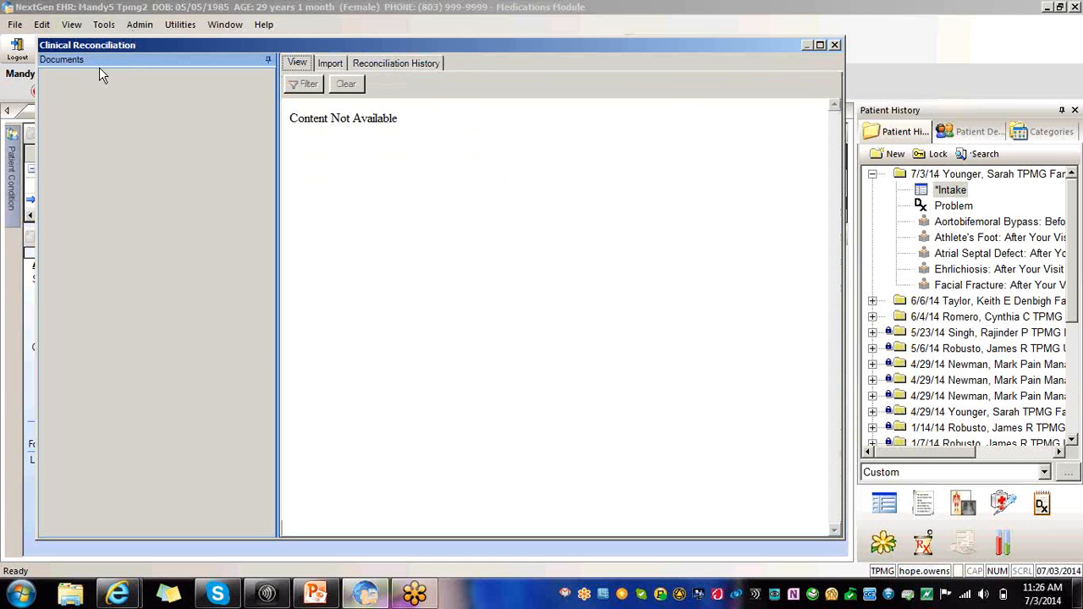
{"action": "mouse_move", "coordinate": [73, 93]}
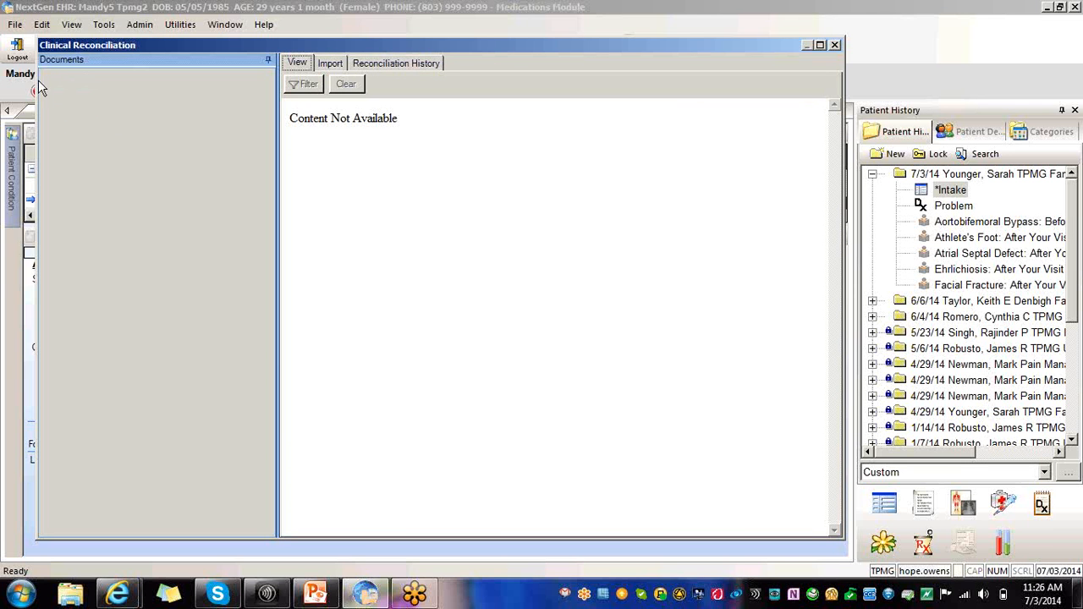
{"action": "mouse_move", "coordinate": [392, 237]}
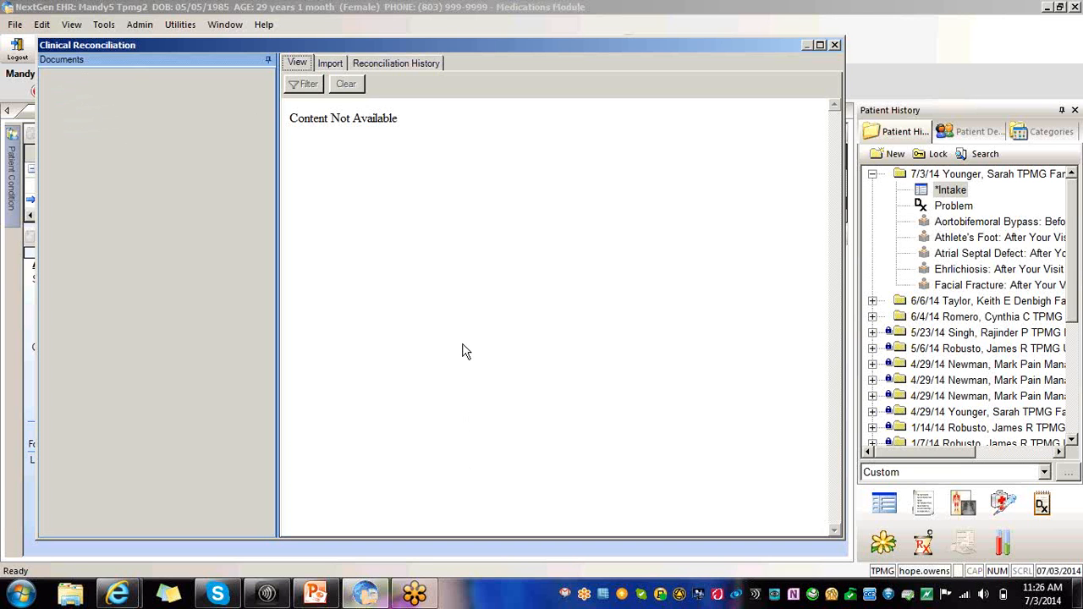
{"action": "mouse_move", "coordinate": [576, 146]}
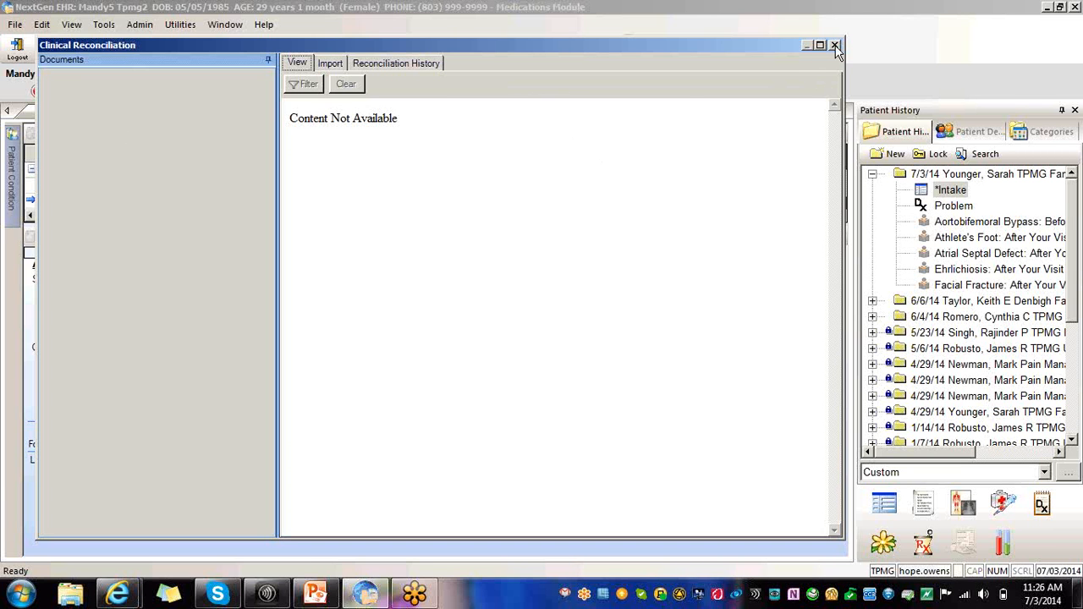
{"action": "mouse_move", "coordinate": [836, 45]}
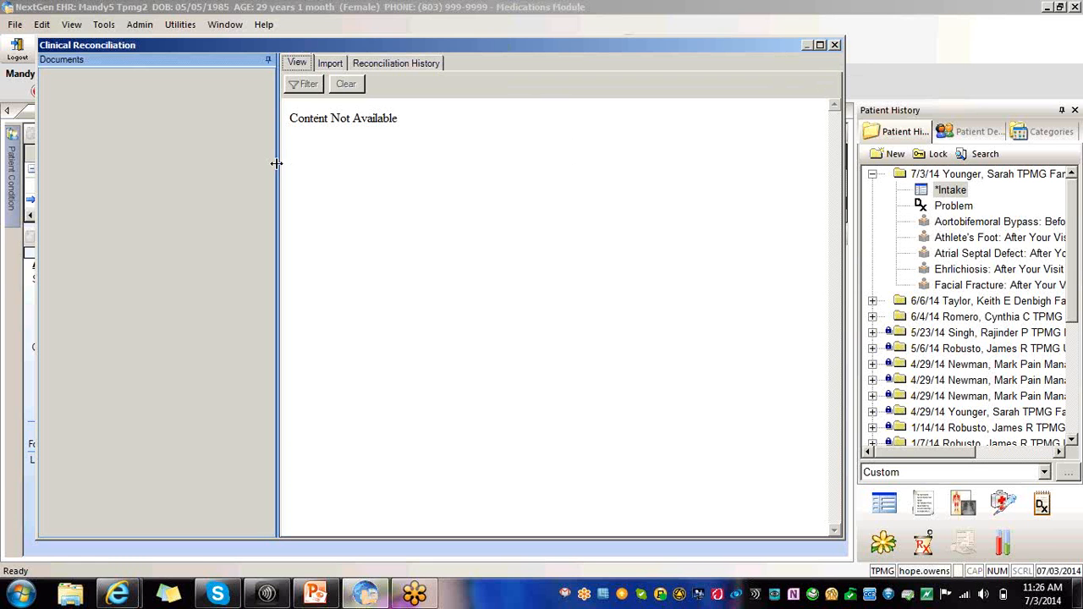
{"action": "mouse_move", "coordinate": [849, 100]}
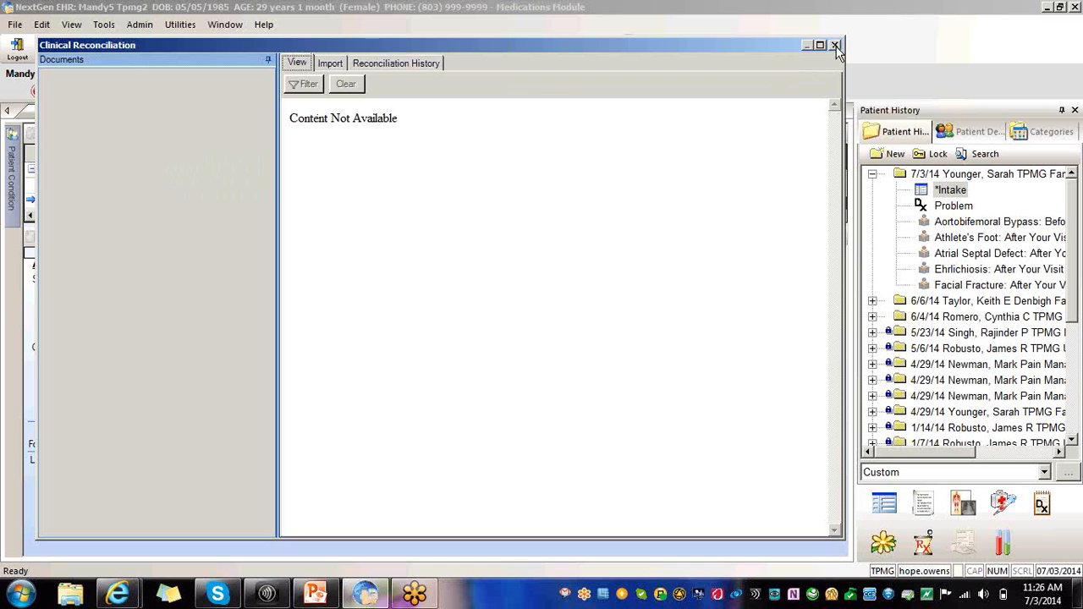
{"action": "mouse_move", "coordinate": [836, 45]}
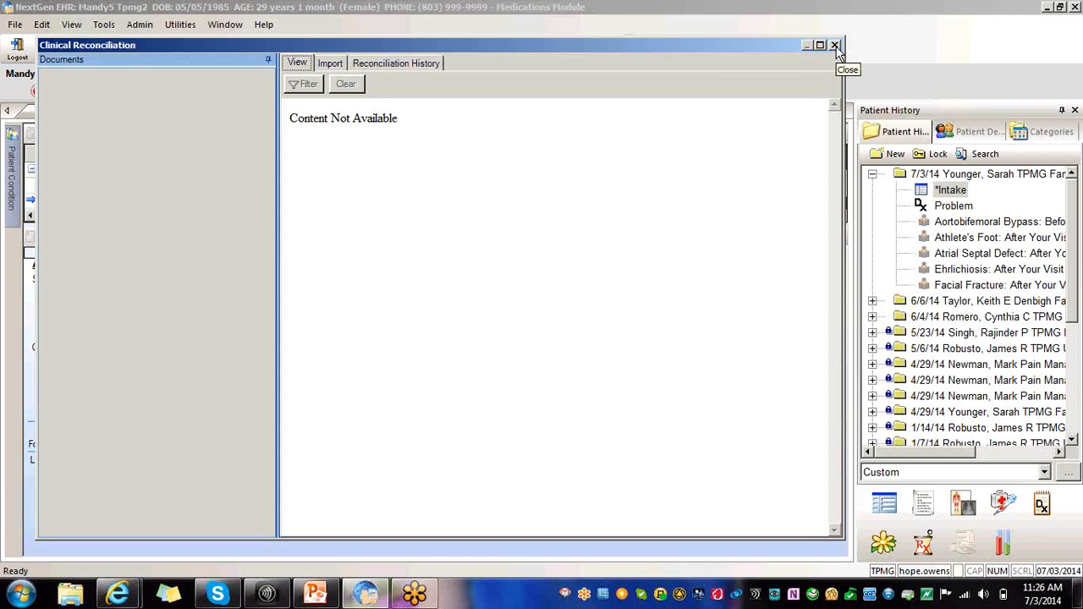
{"action": "left_click", "coordinate": [835, 45]}
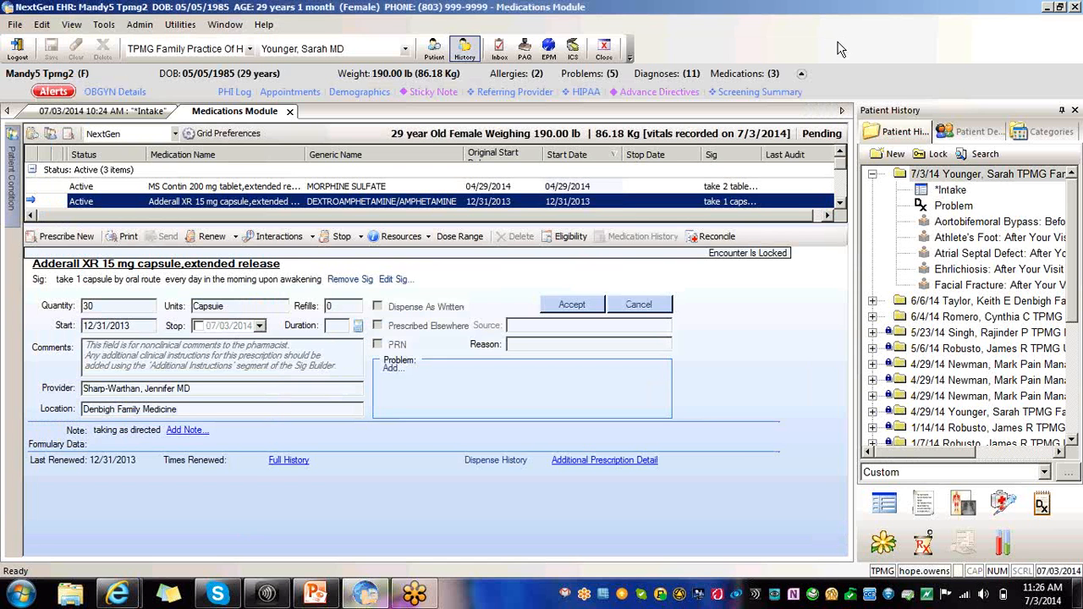
{"action": "mouse_move", "coordinate": [771, 249]}
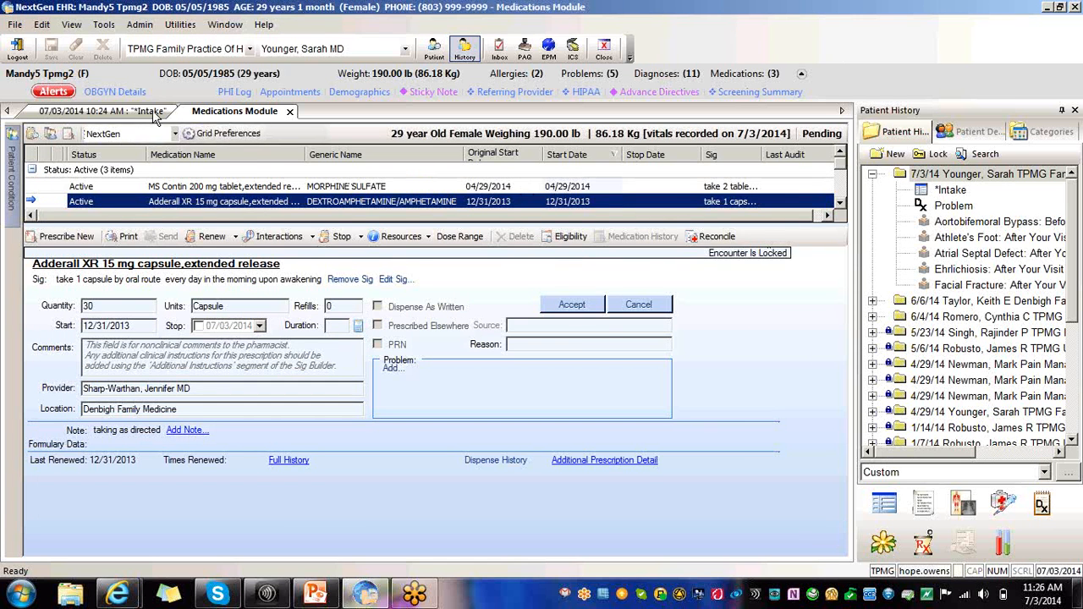
Return to the 07/03/2014 10:24 AM Intake encounter tab
{"action": "left_click", "coordinate": [97, 111]}
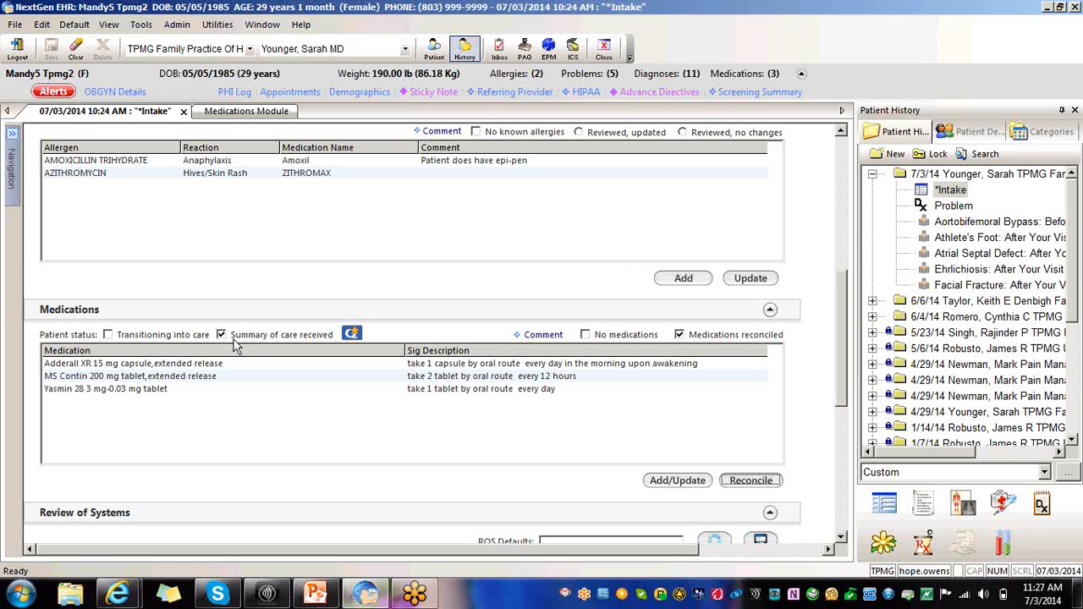
{"action": "mouse_move", "coordinate": [583, 343]}
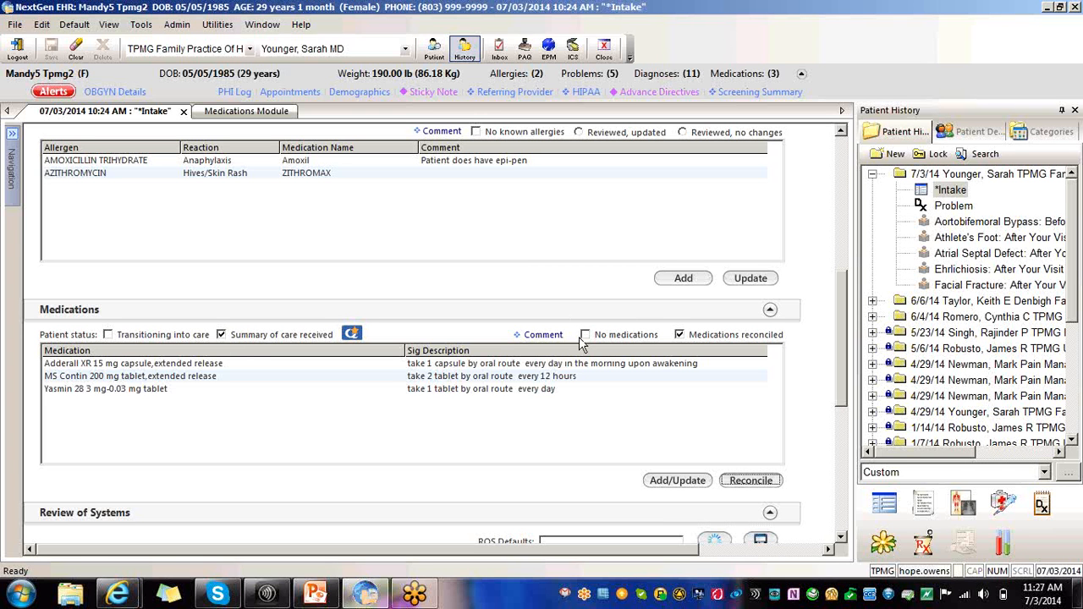
{"action": "mouse_move", "coordinate": [604, 347]}
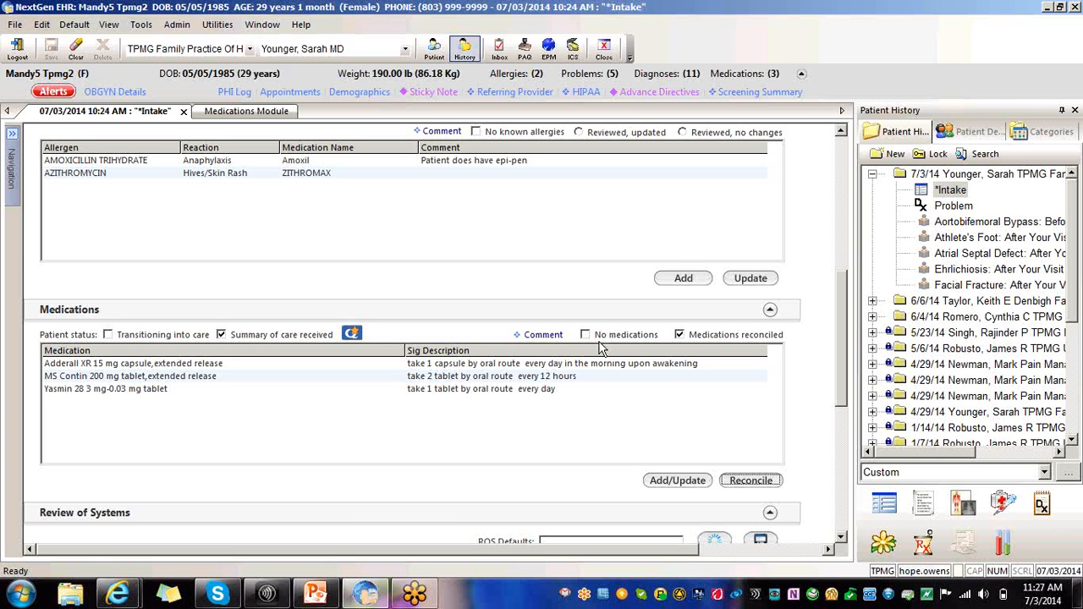
{"action": "mouse_move", "coordinate": [602, 322]}
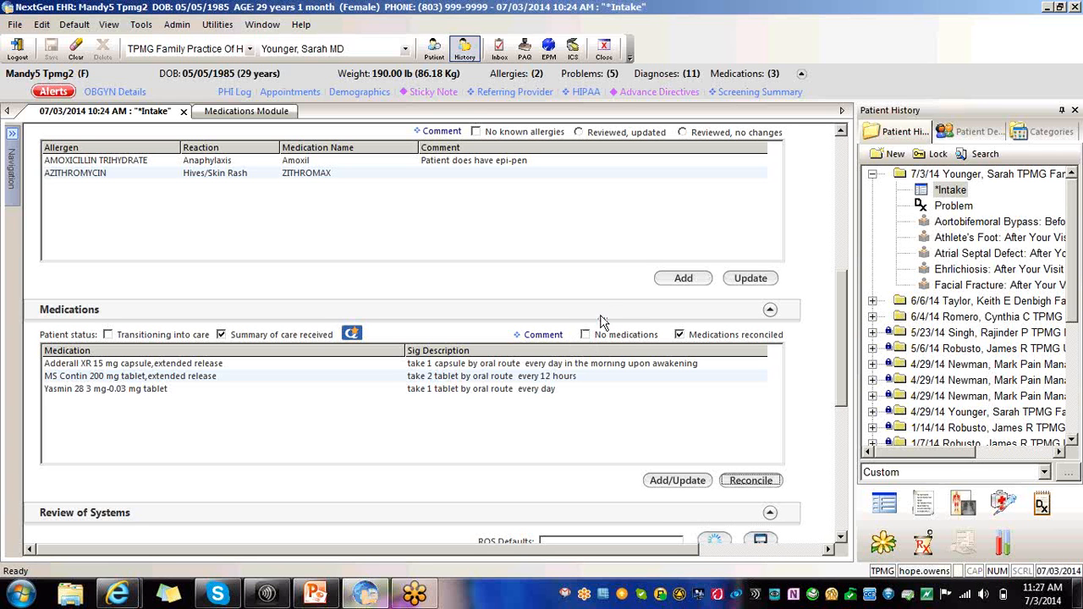
{"action": "mouse_move", "coordinate": [617, 345]}
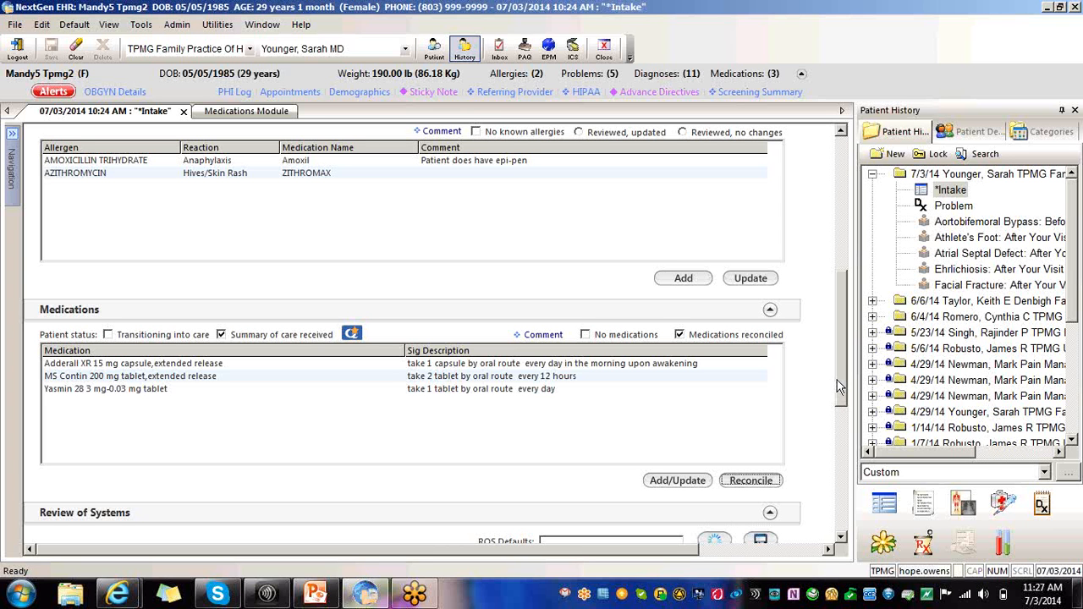
{"action": "mouse_move", "coordinate": [835, 387]}
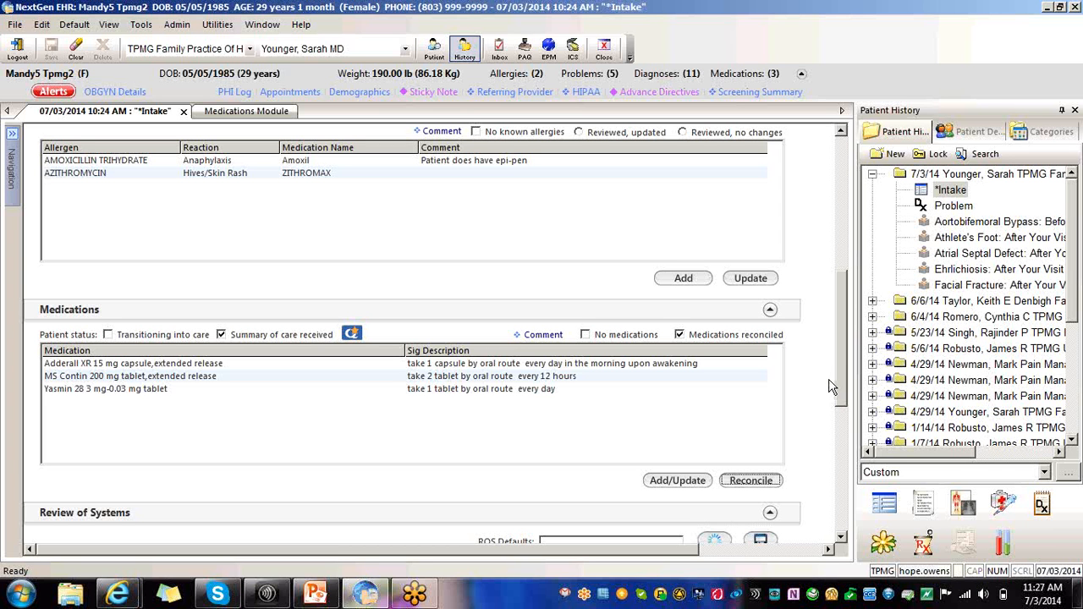
{"action": "mouse_move", "coordinate": [838, 385]}
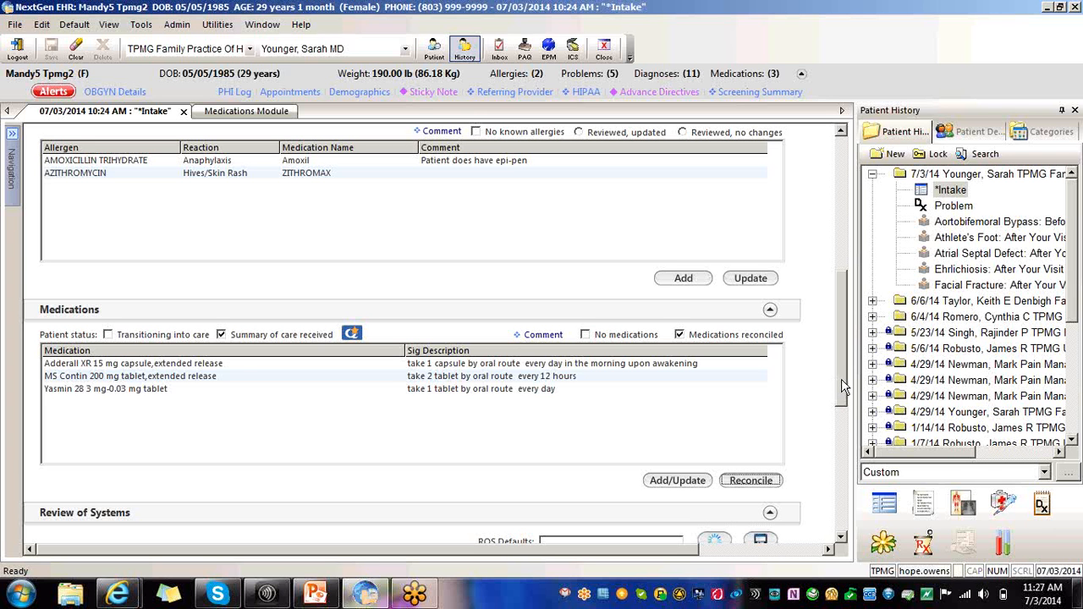